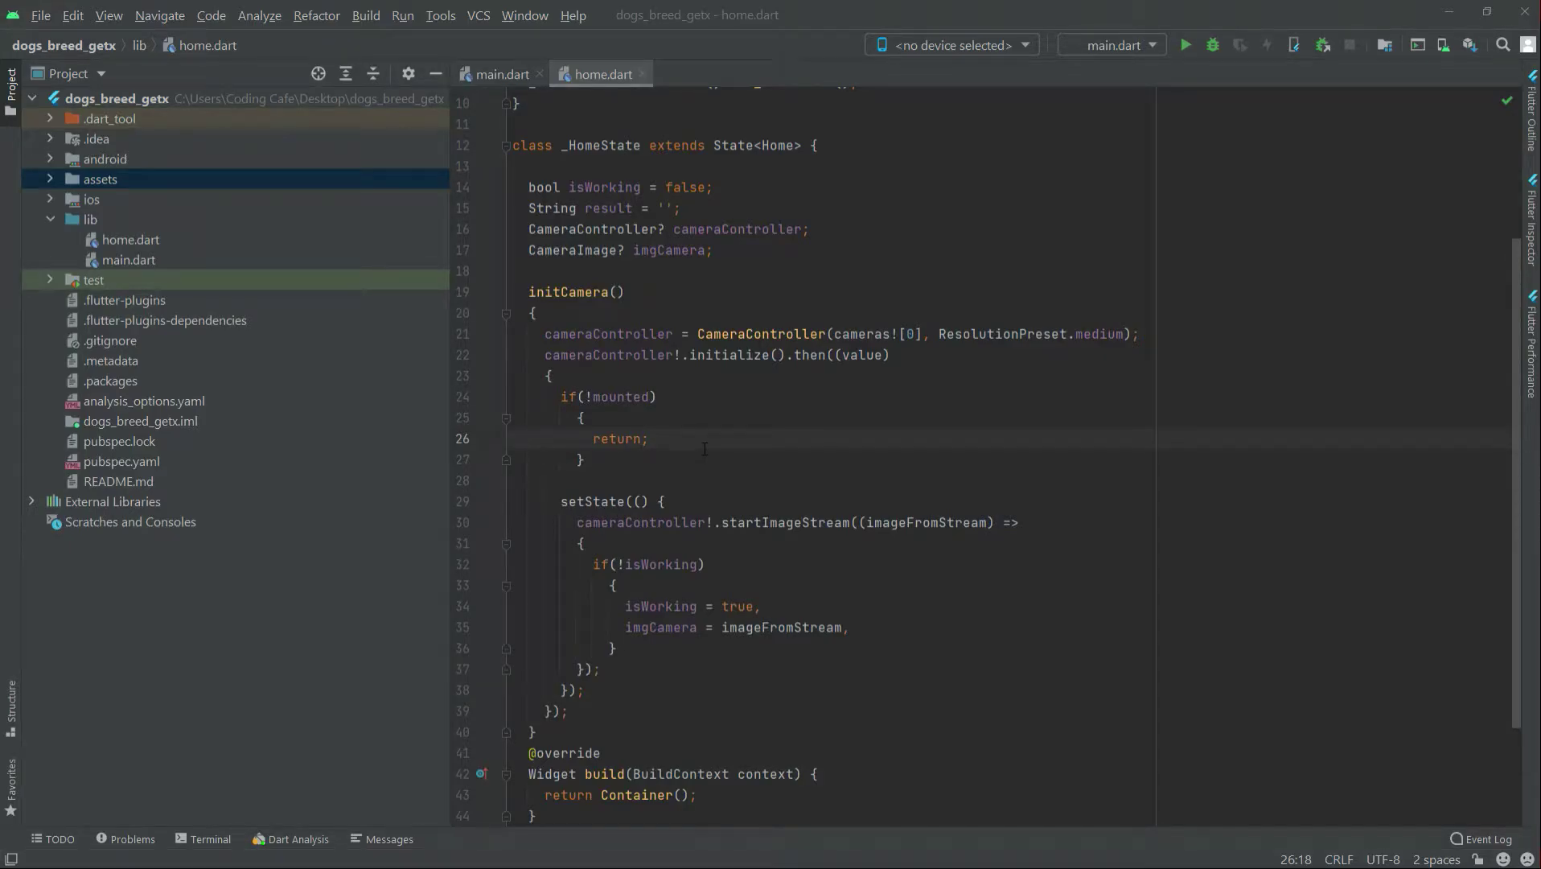
- Add an empty 'loadModel() async {}' function right after initCamera's closing brace
scroll("down", 3)
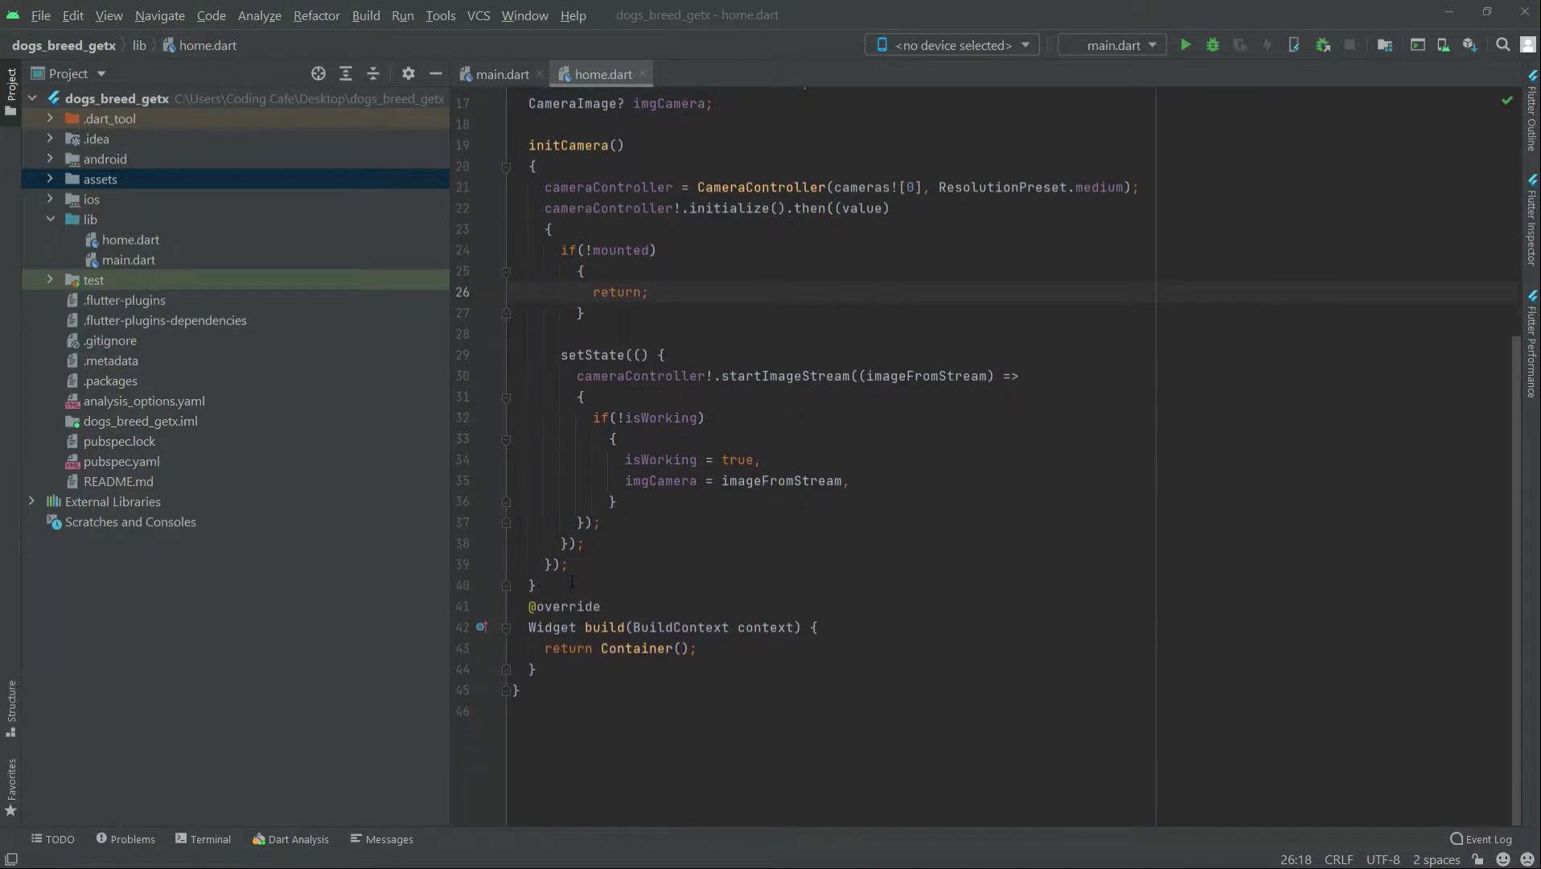
key("Enter")
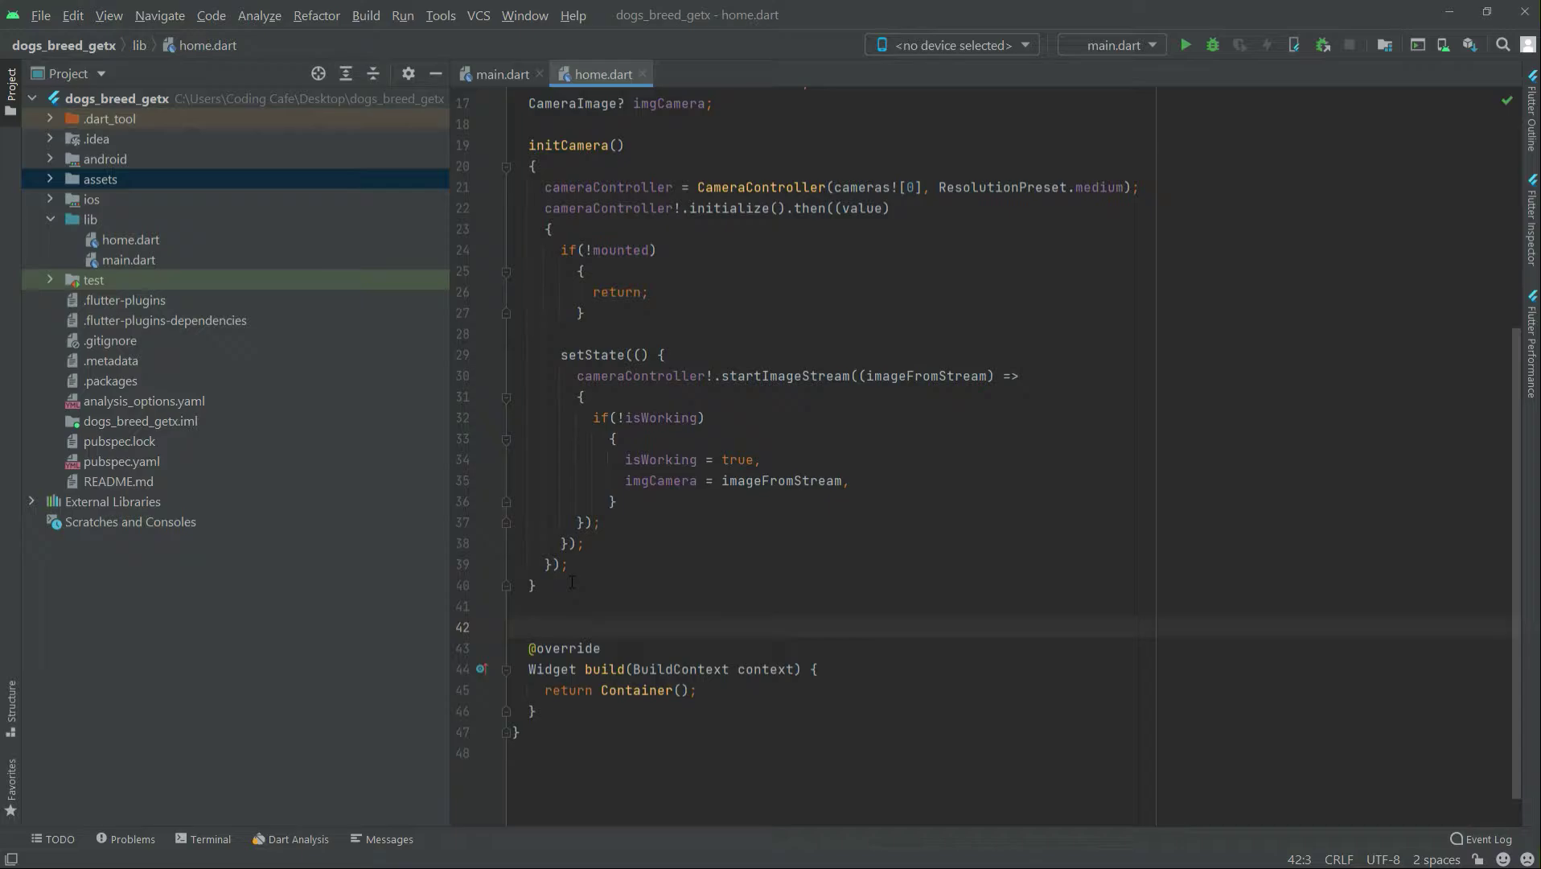
type("loadM")
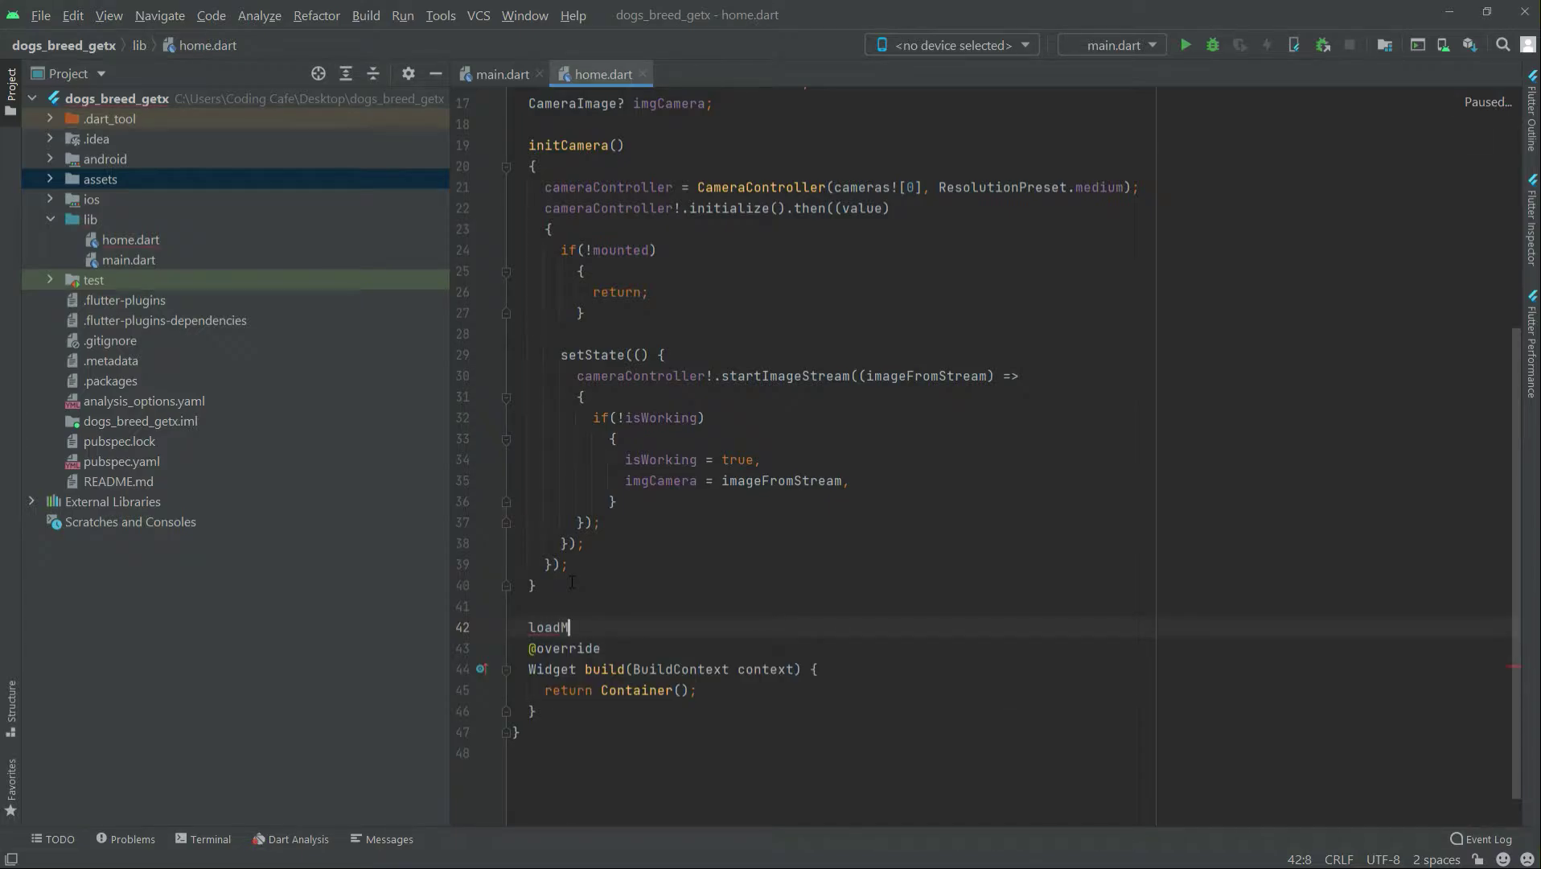
type("od")
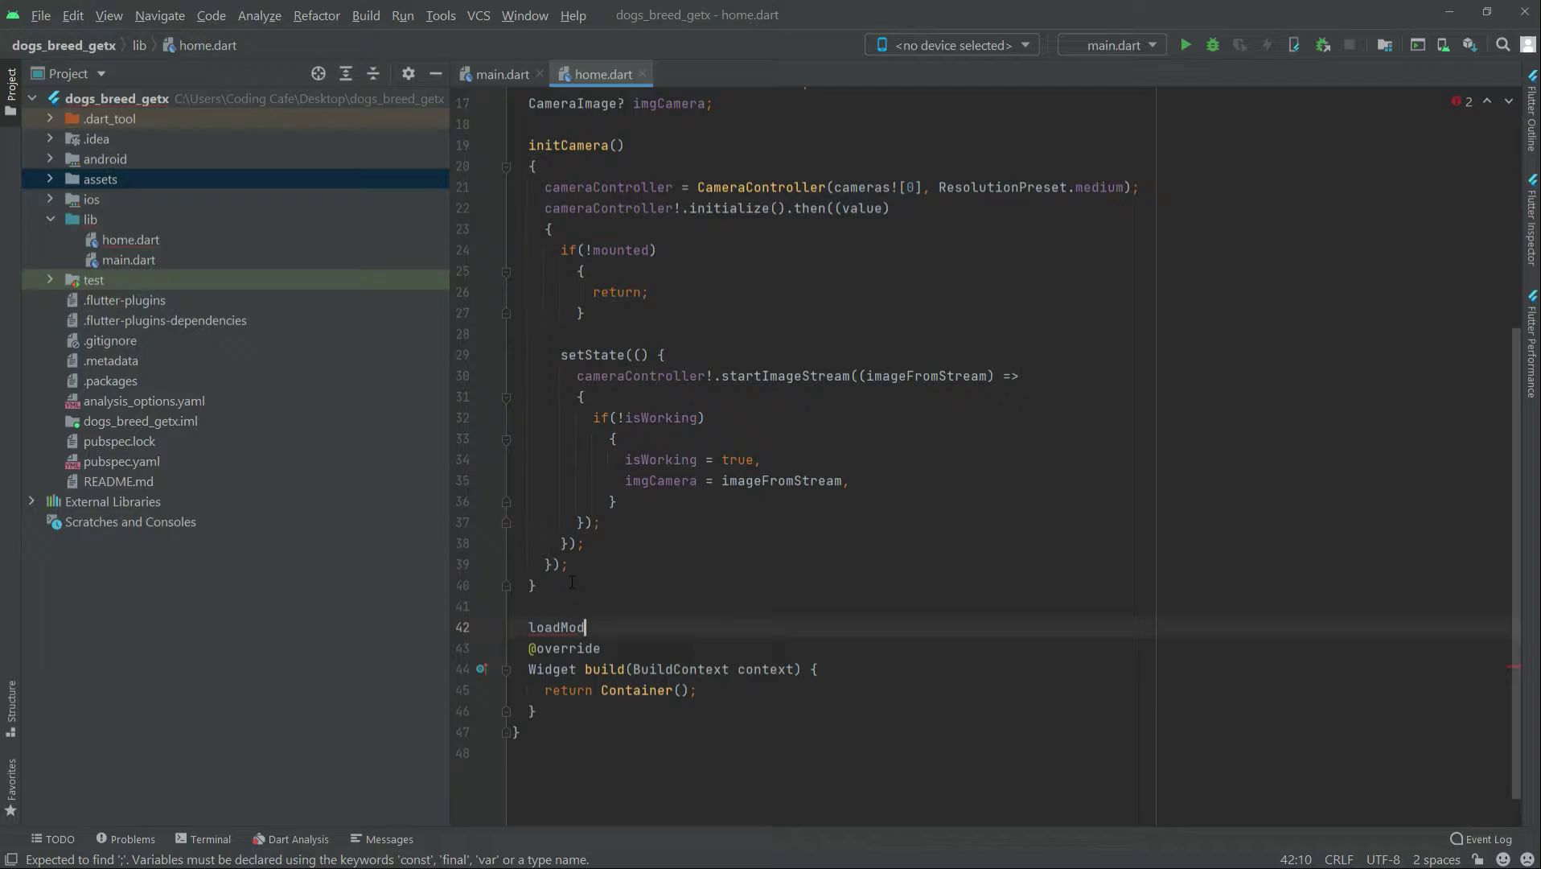
type("el()")
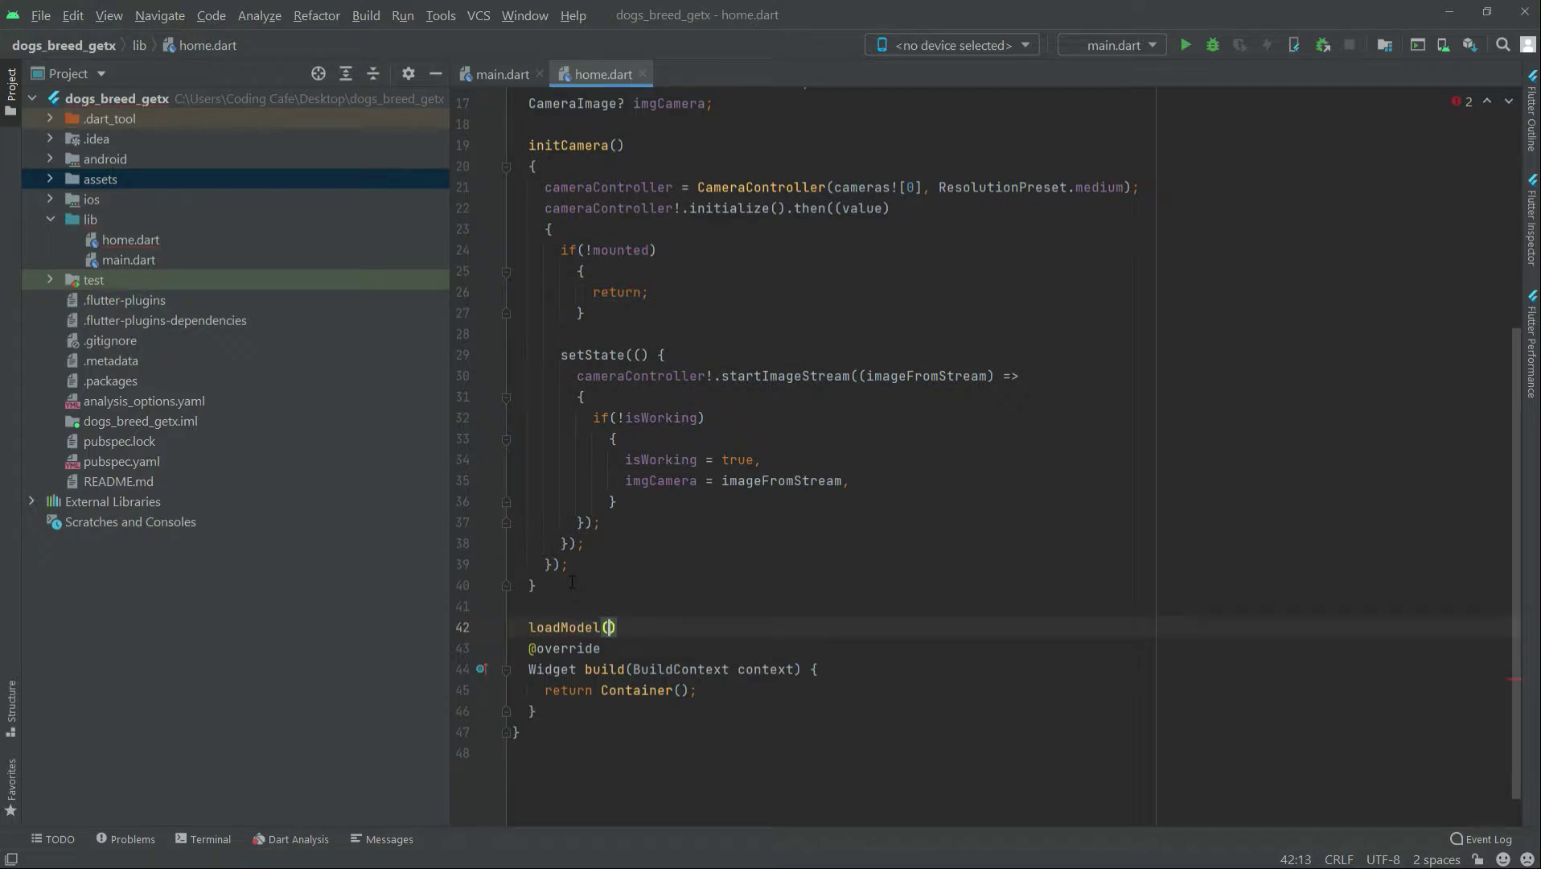
type("async")
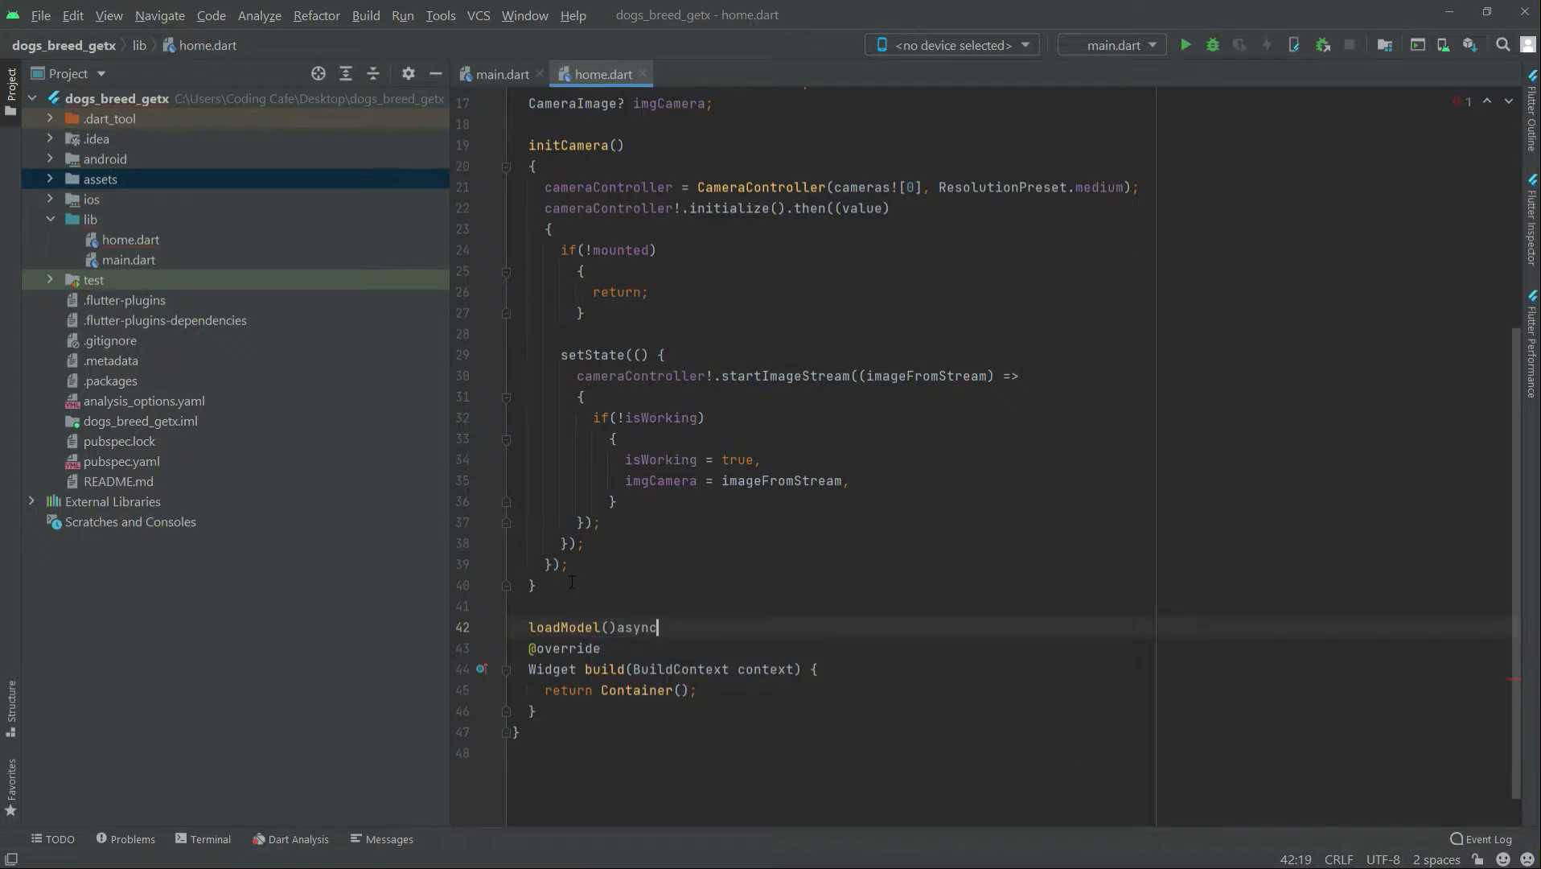
type("{")
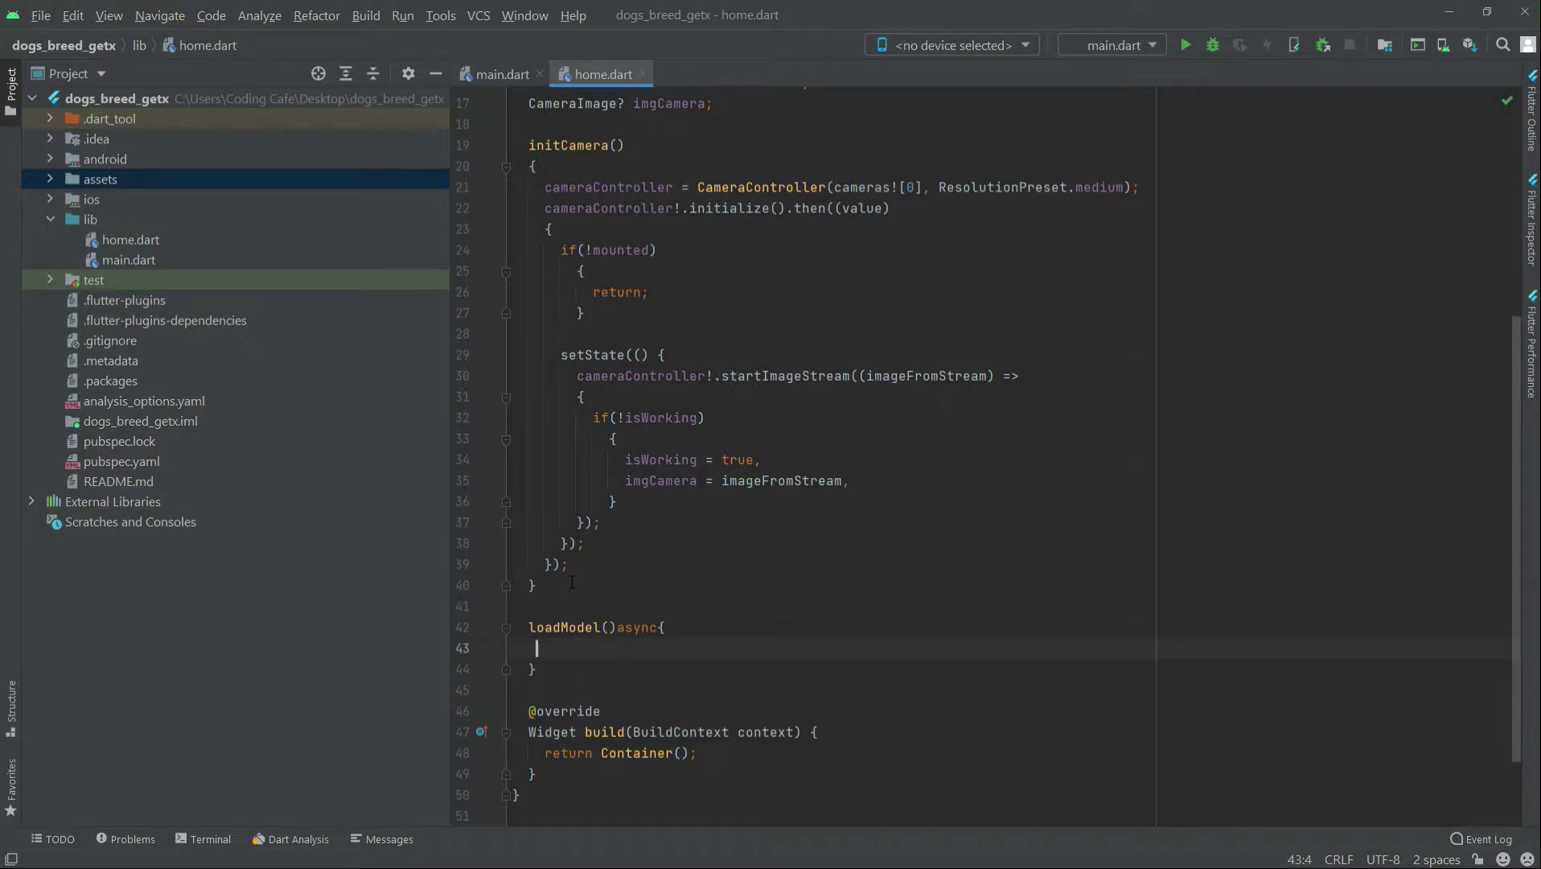
- Inside loadModel(), write 'await Tflite.loadModel' with an empty model path string
type("aw")
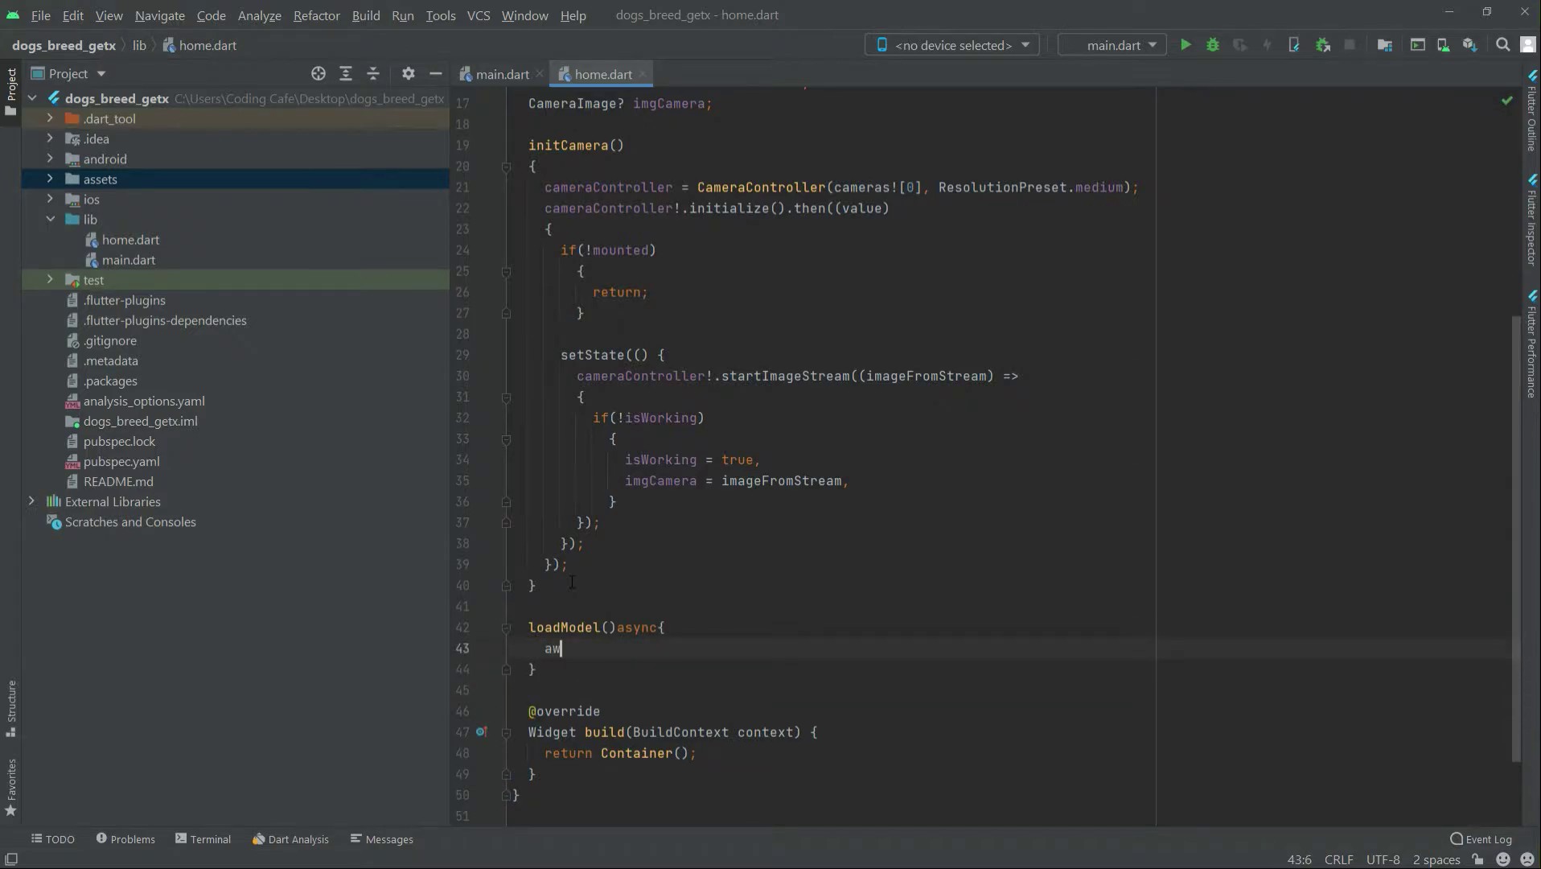
type("ait")
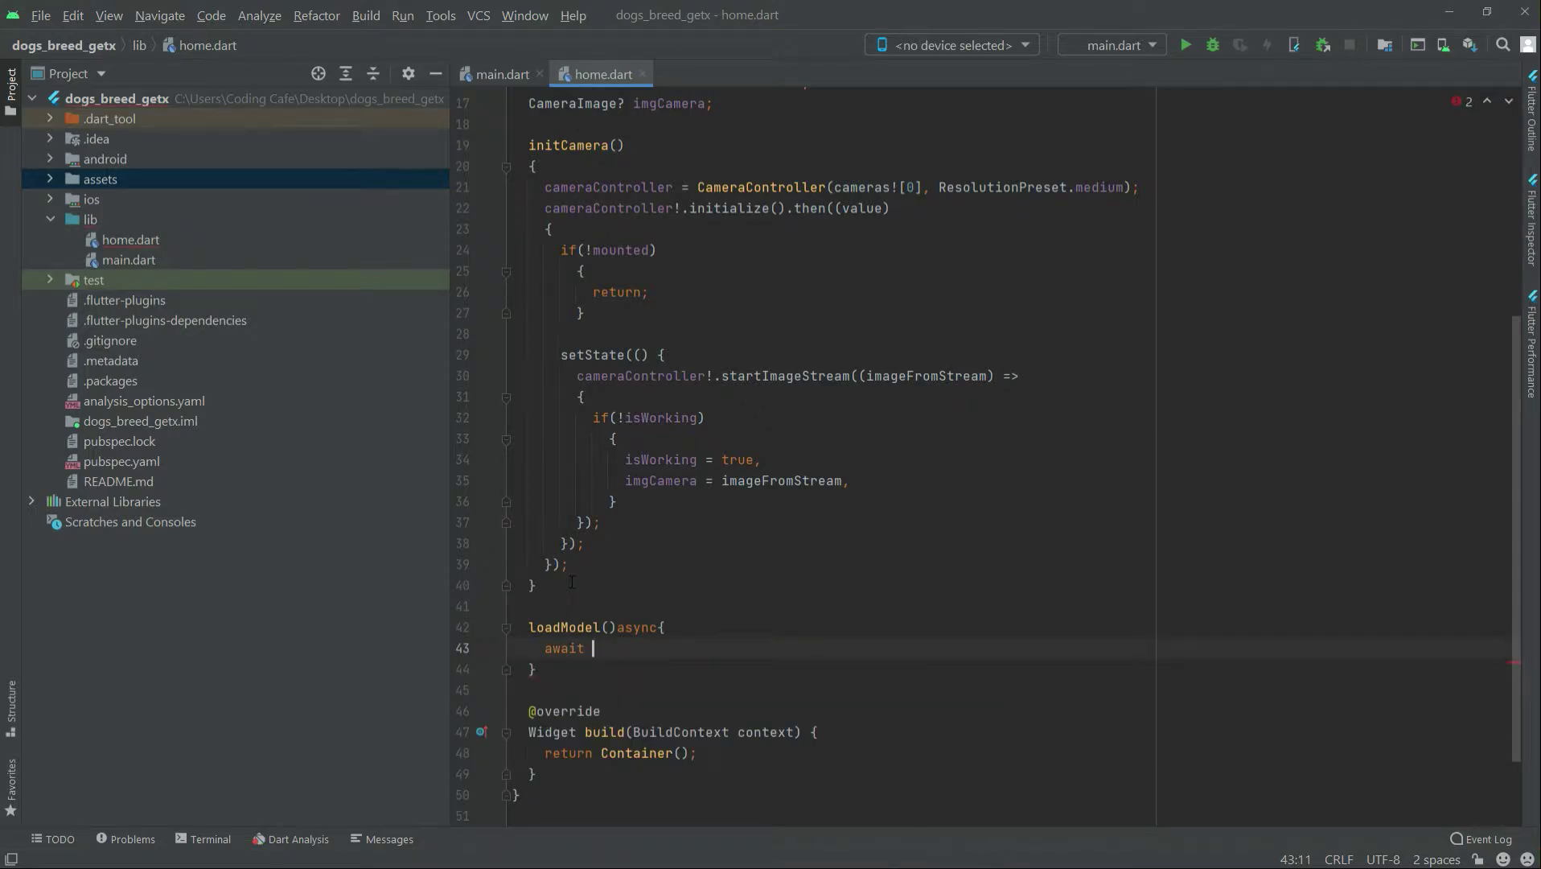
type("Tf")
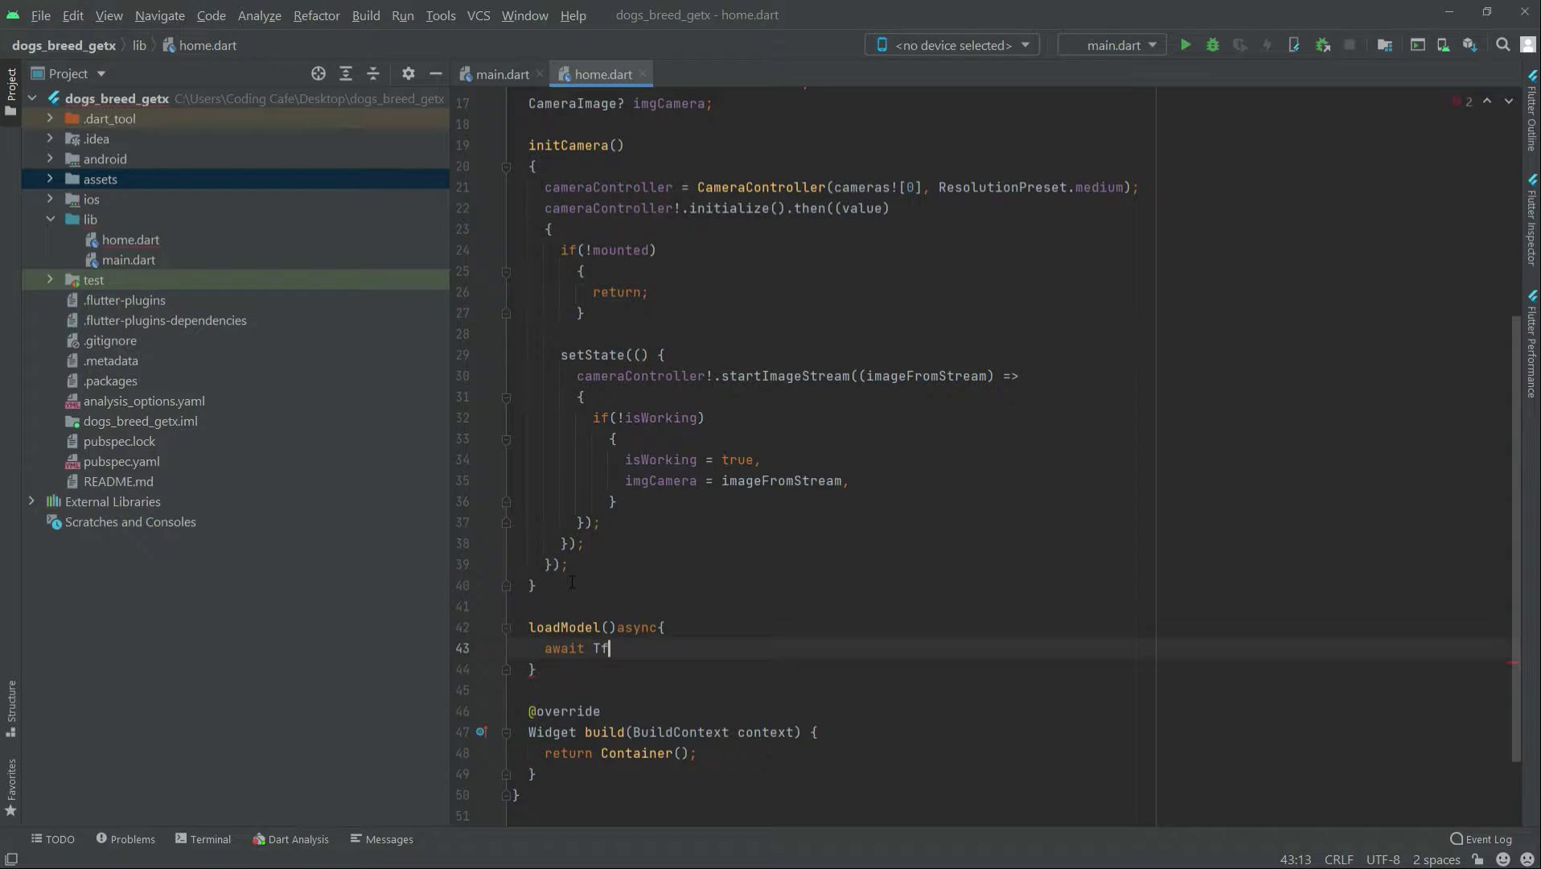
type("lite")
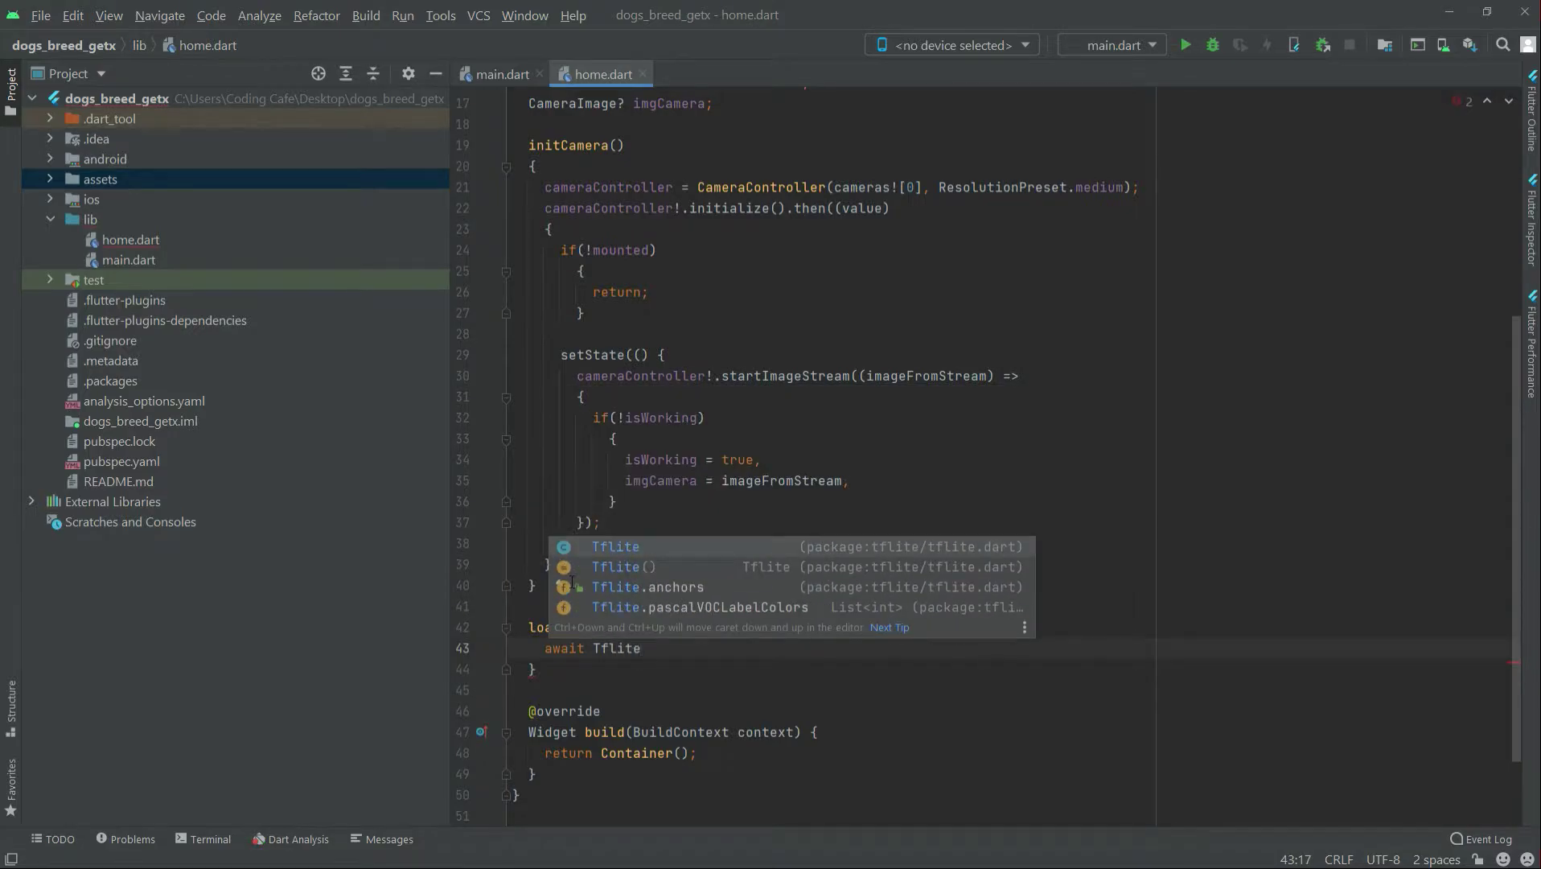
type(".")
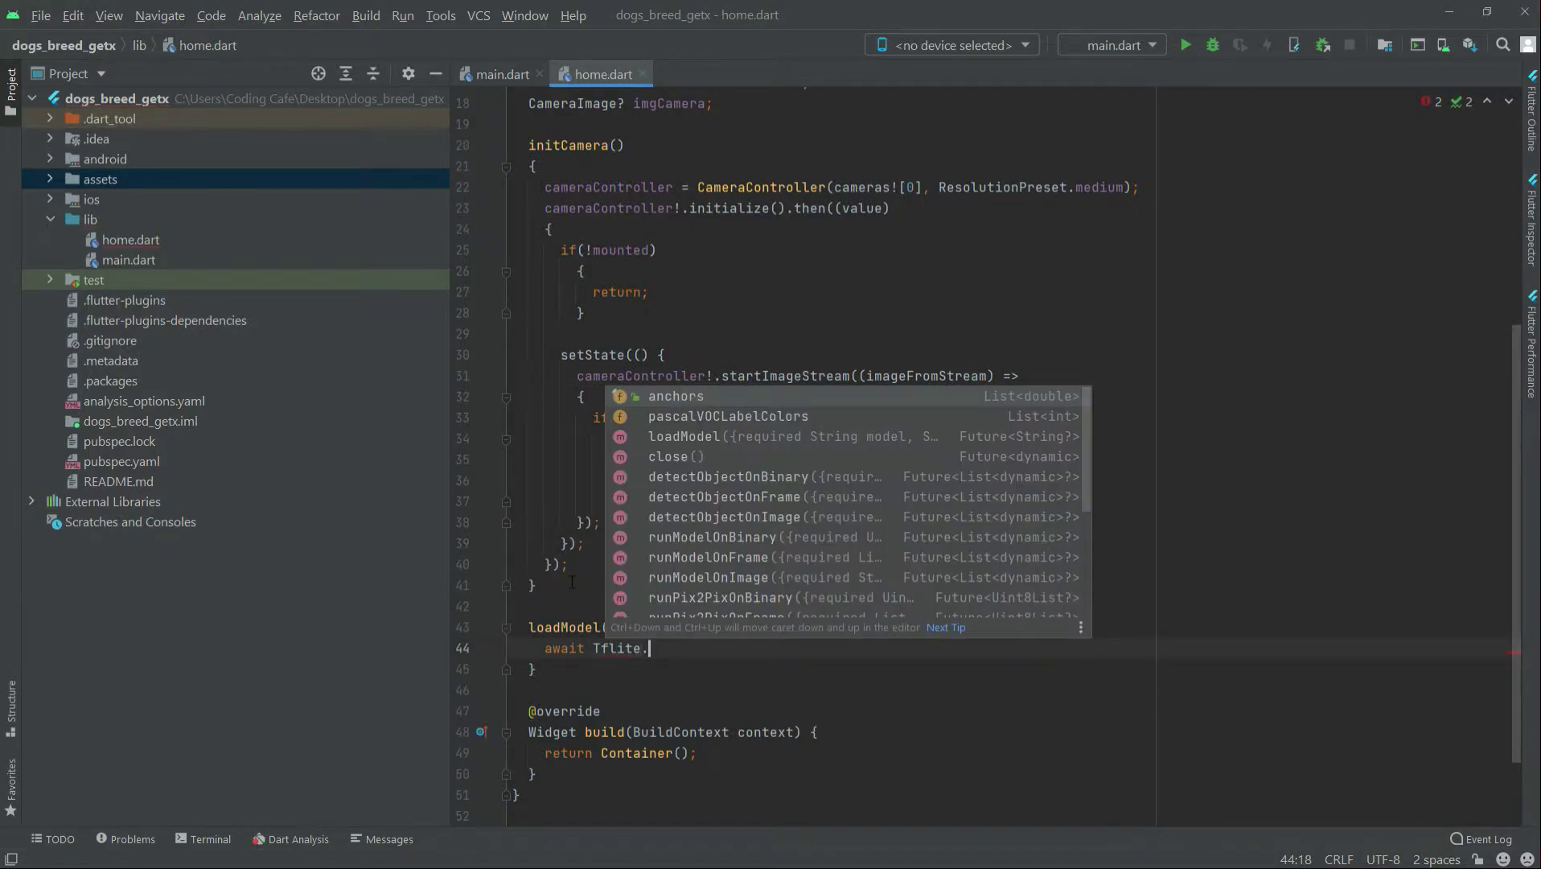
type("Lo")
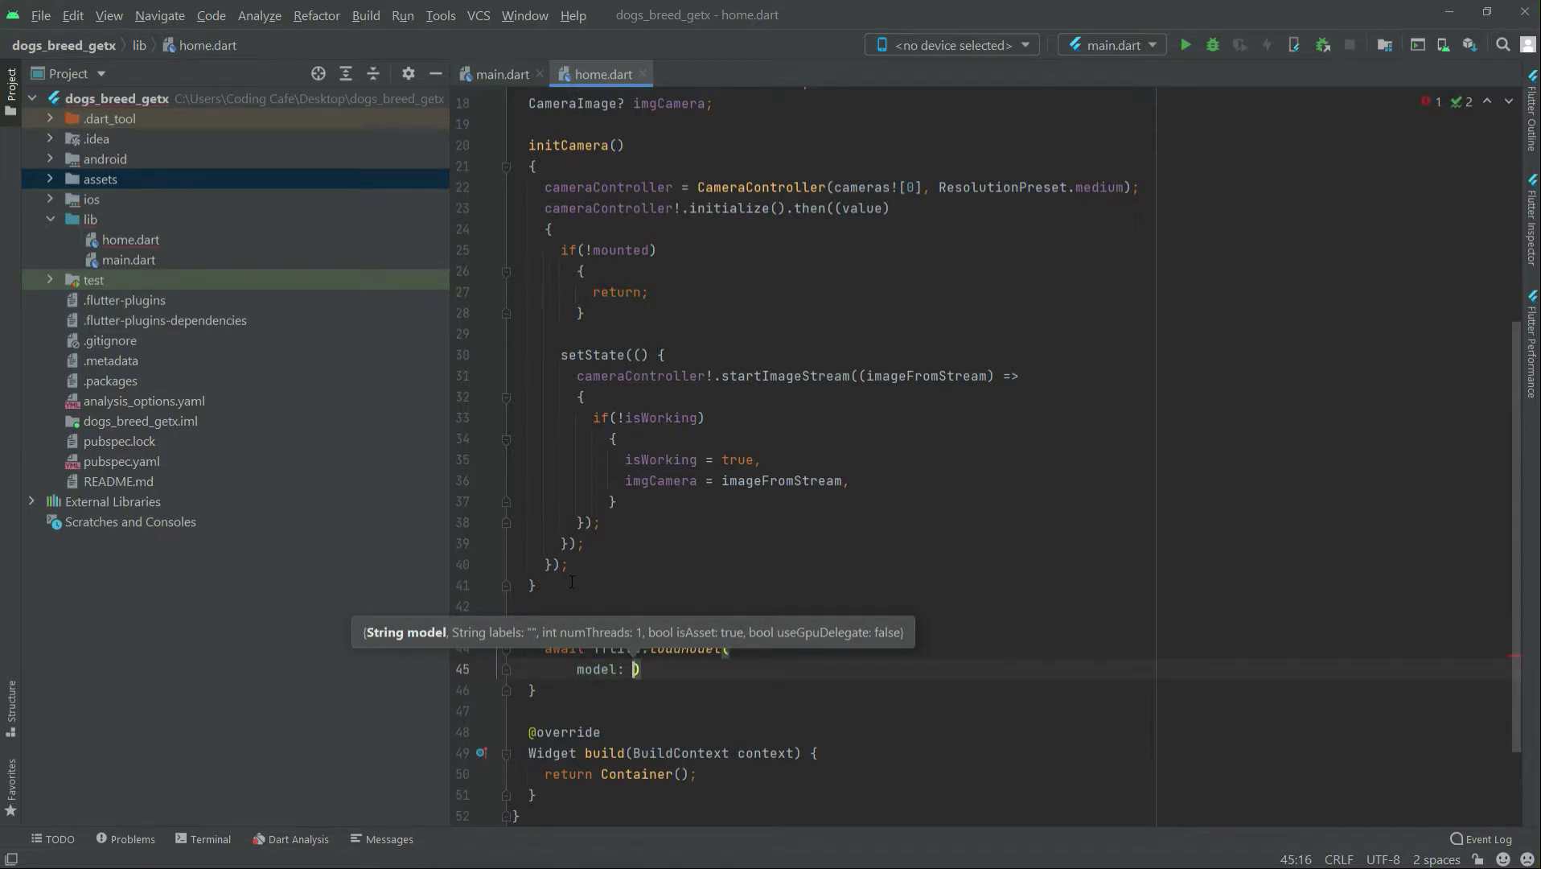
type("\"")
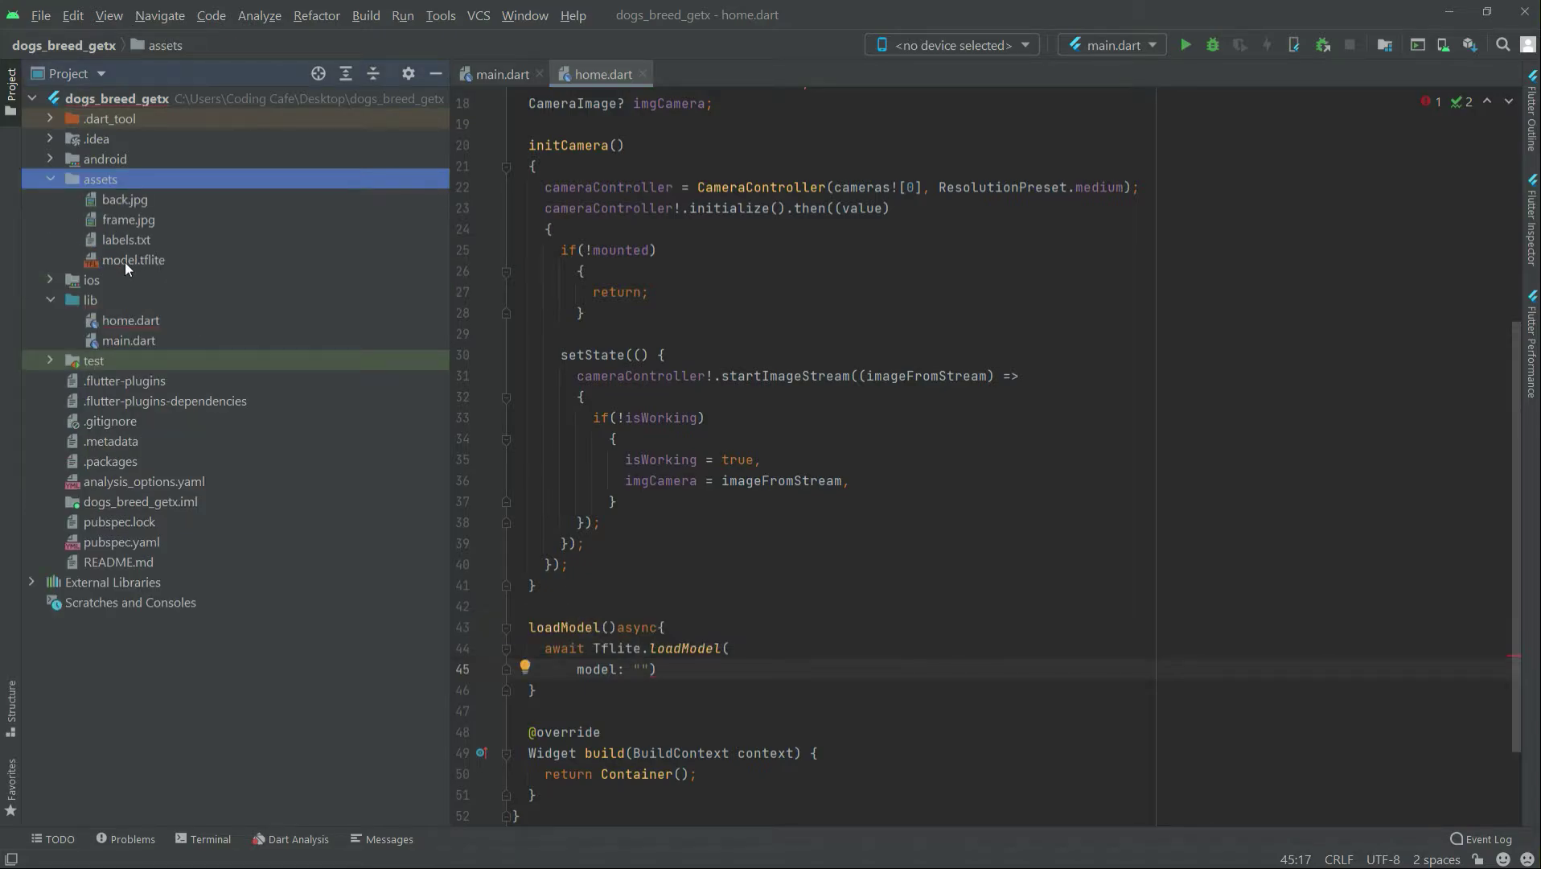
mouse_move(151, 265)
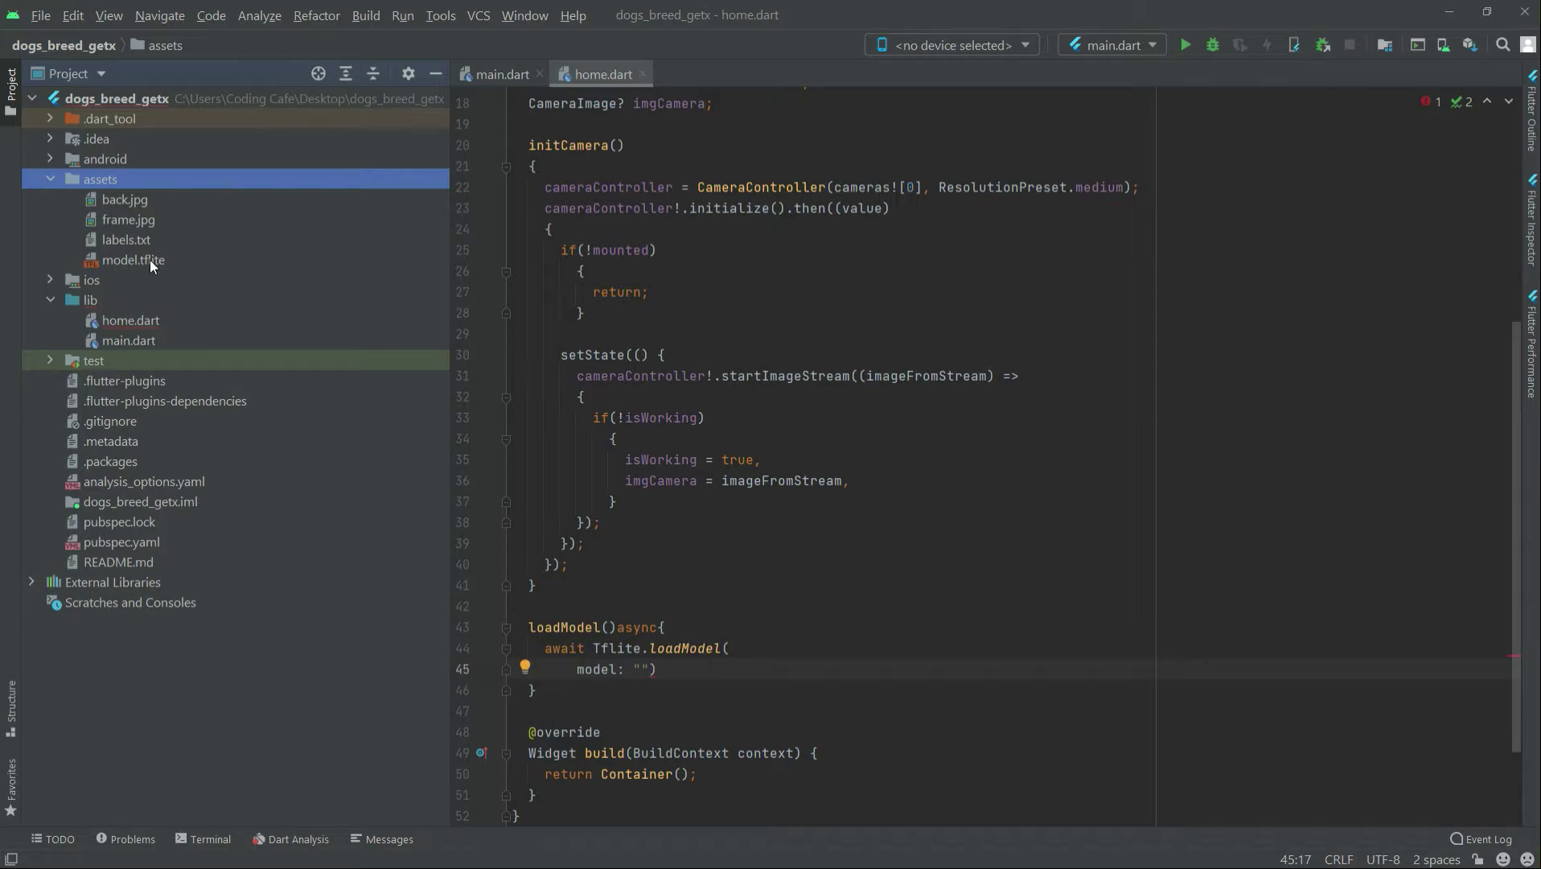
- Fill the model path with "assets/model.tflite", then add a trailing comma and a new argument line
left_click(640, 669)
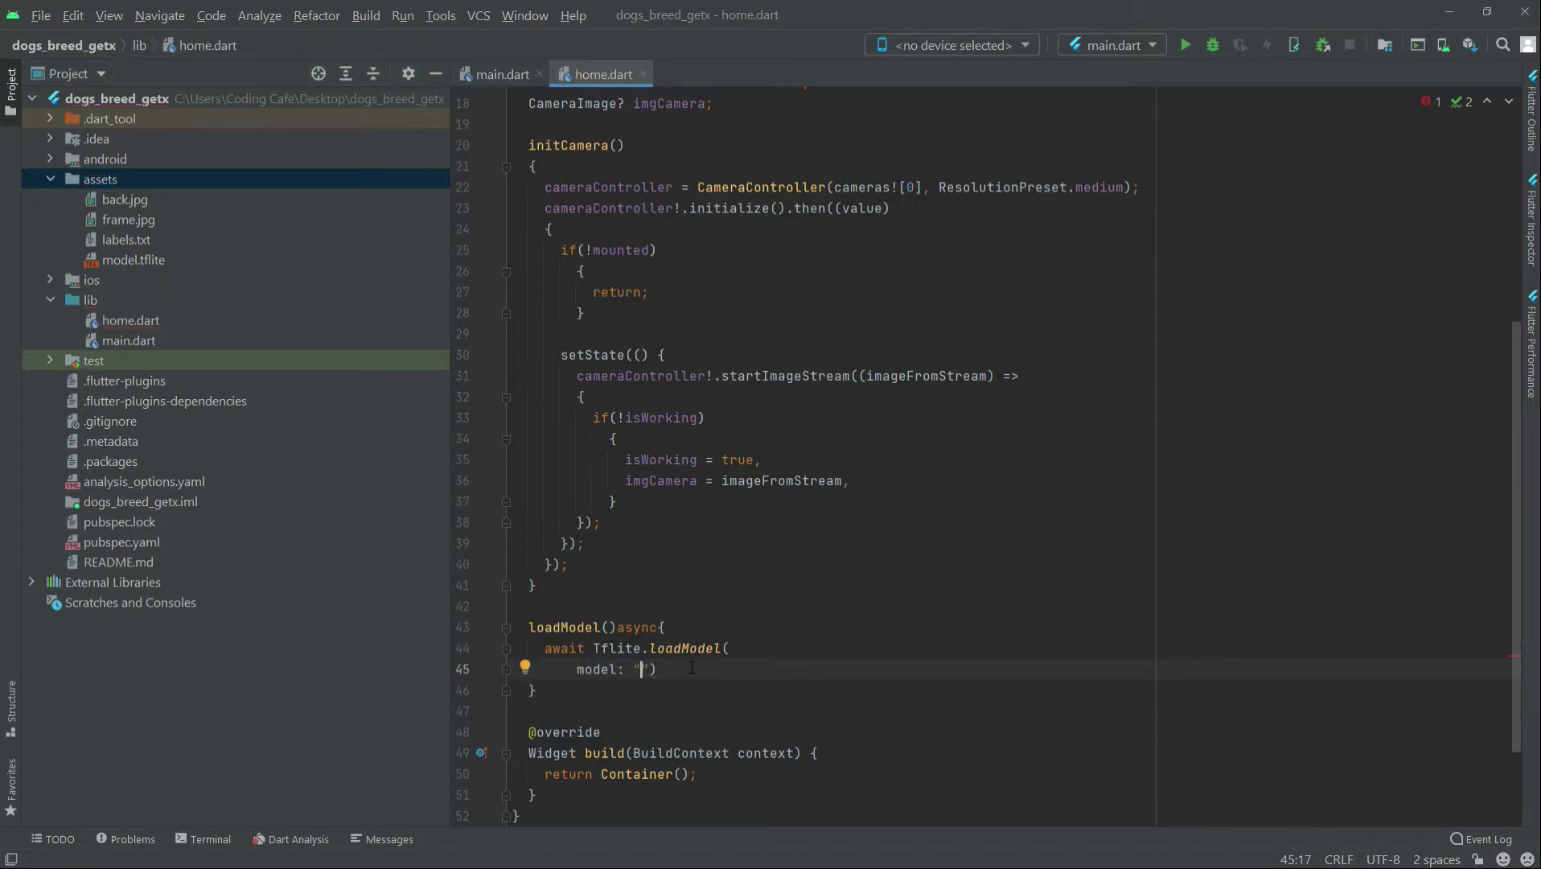
type("asset")
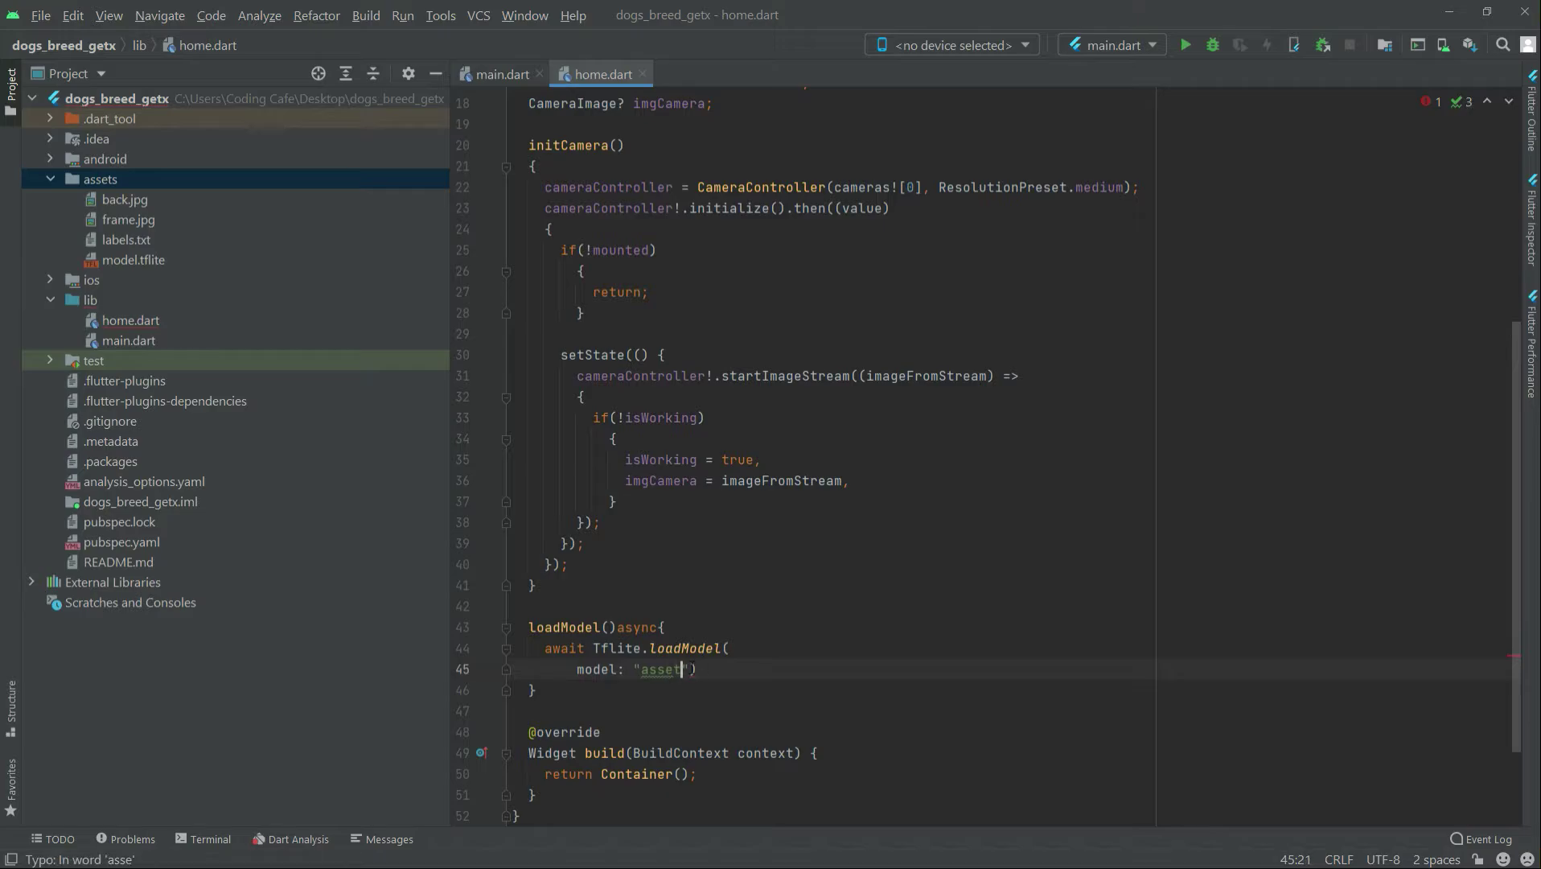
type("s/")
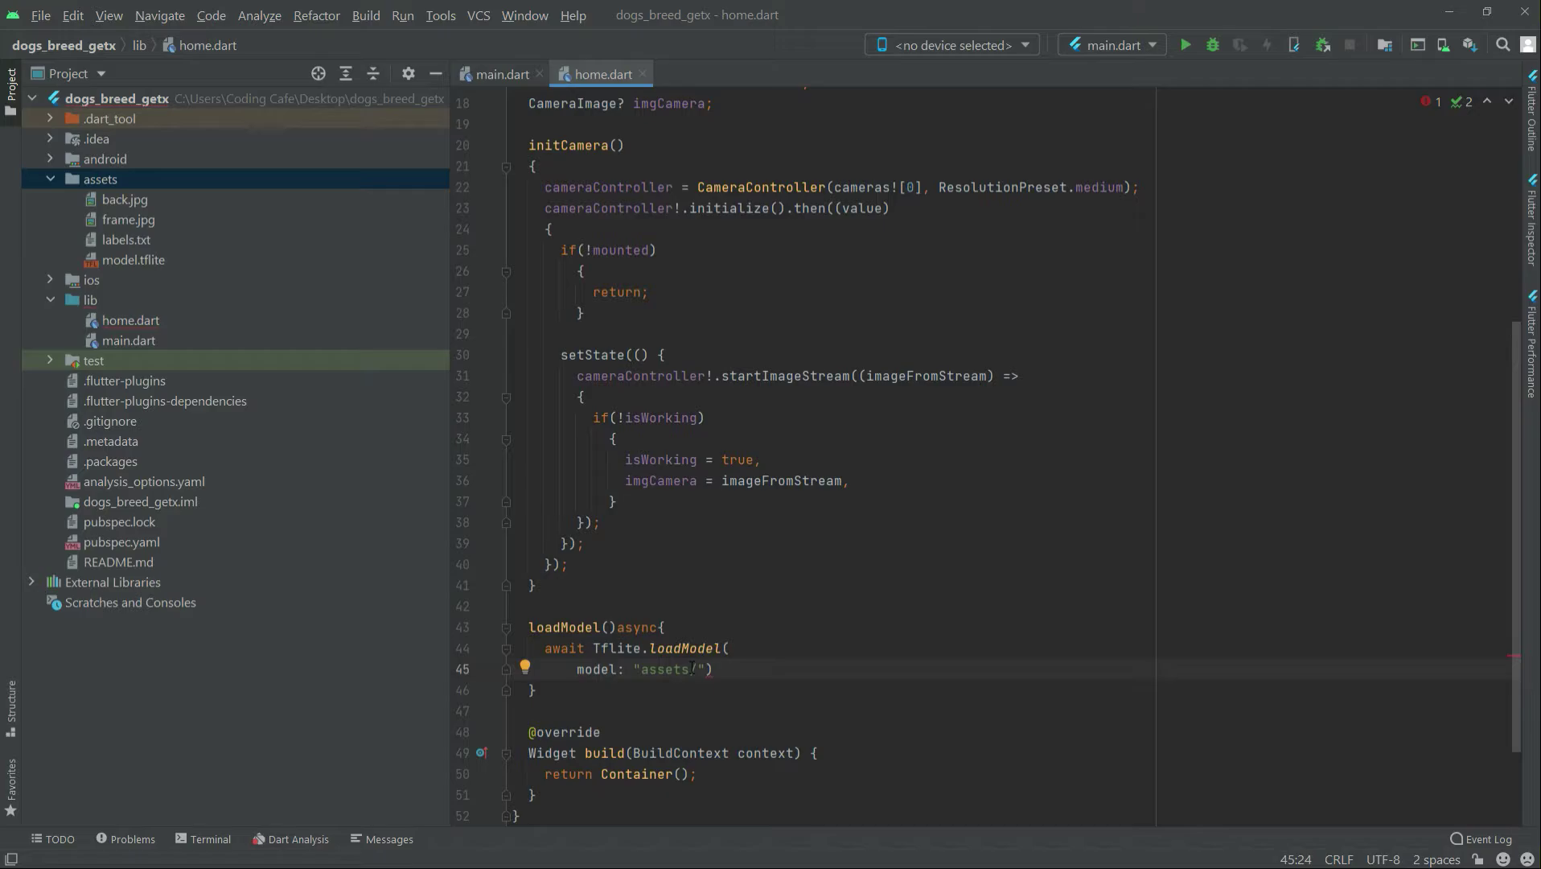
type("model")
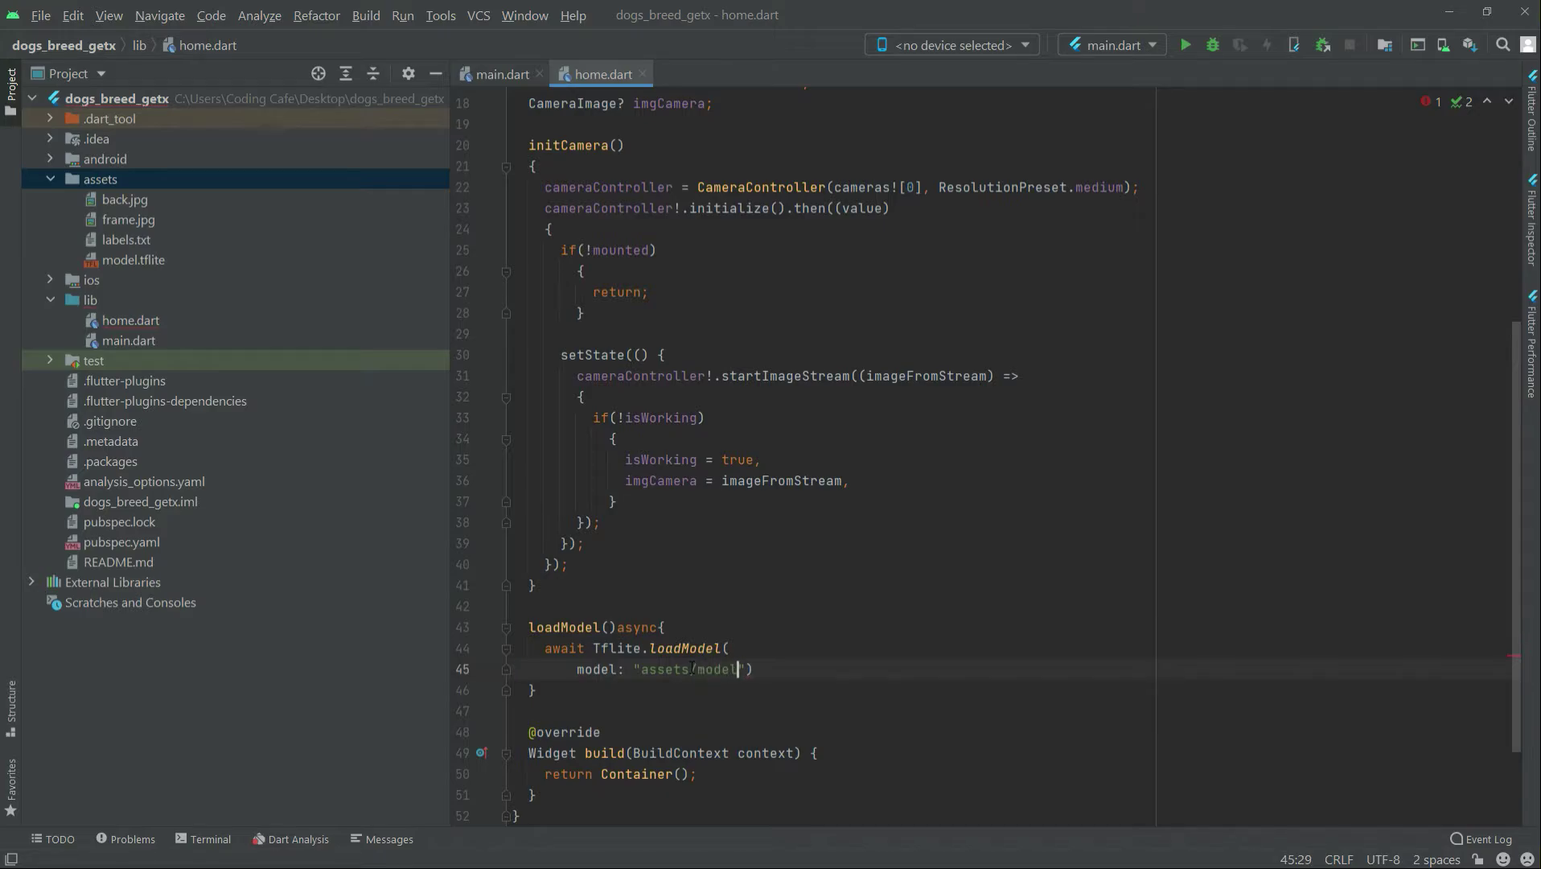
type(".tflite")
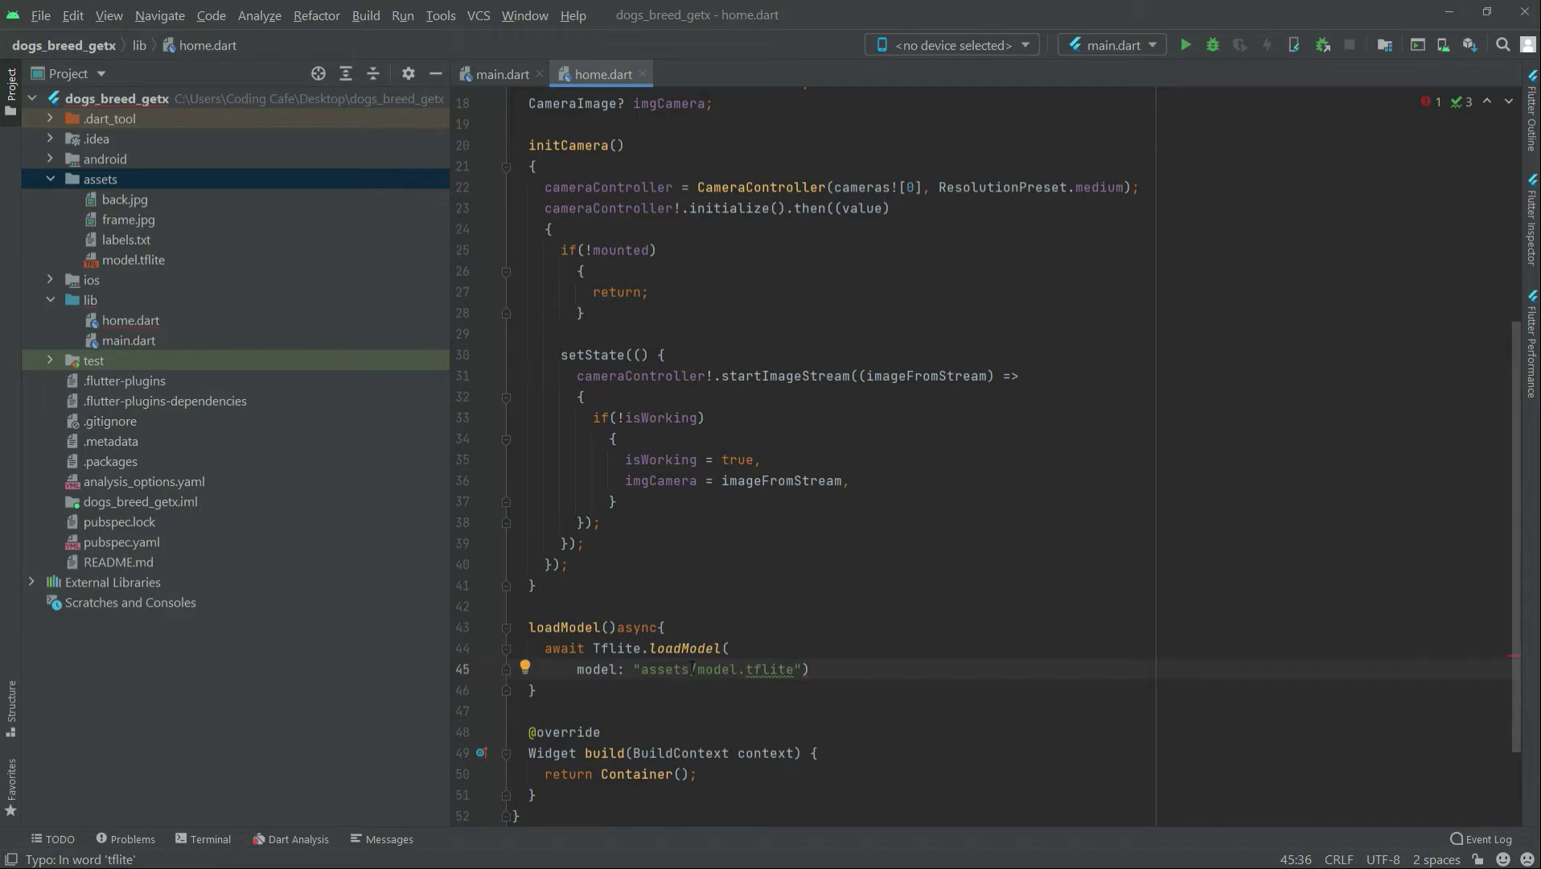
left_click(805, 669)
type(",")
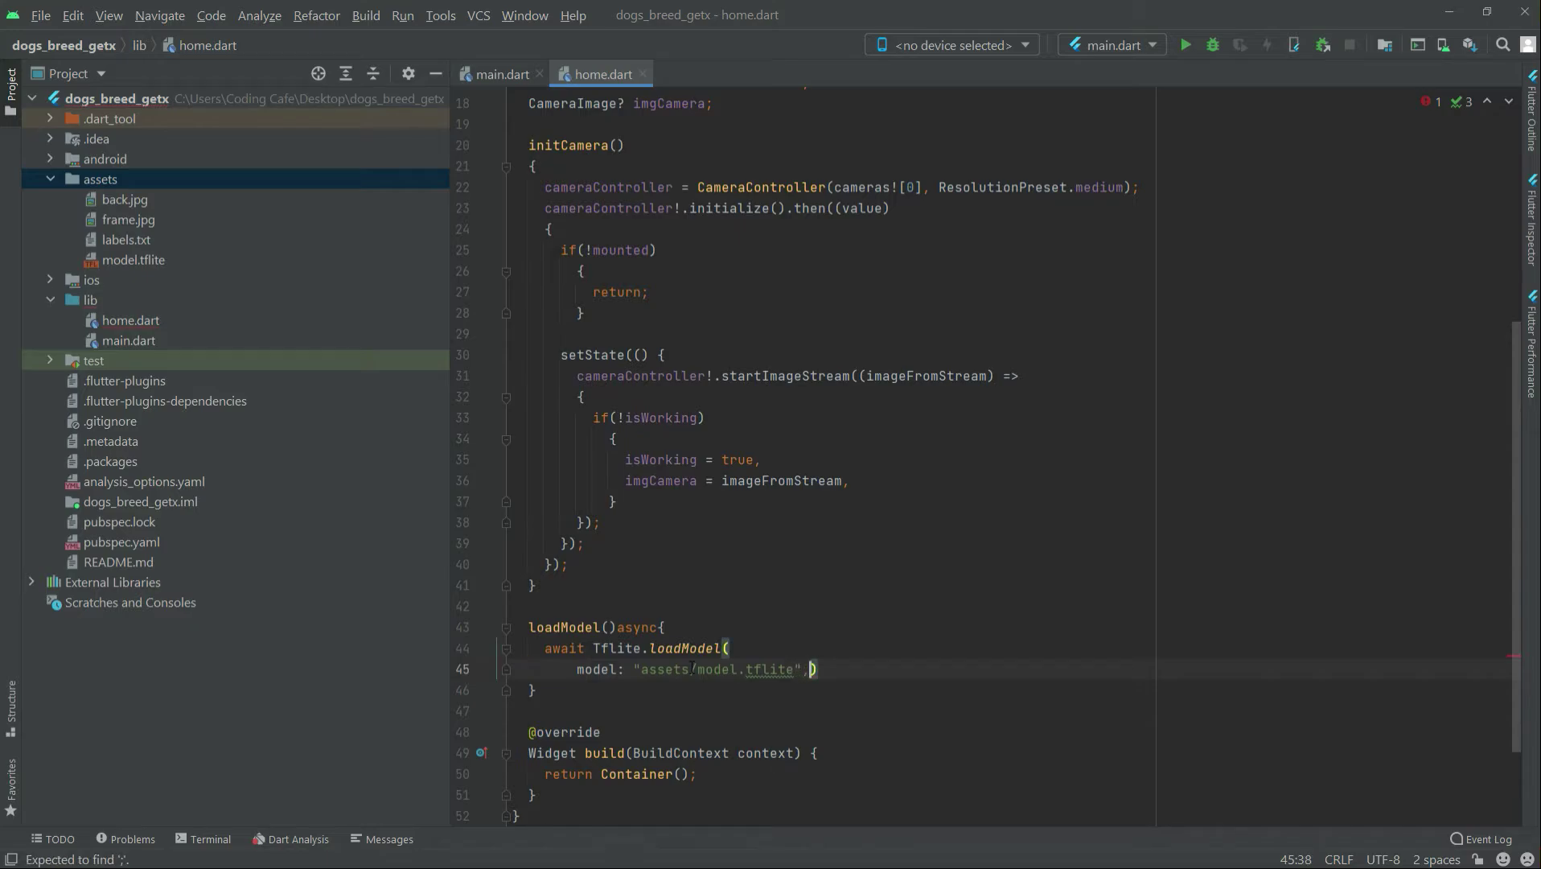
key("enter")
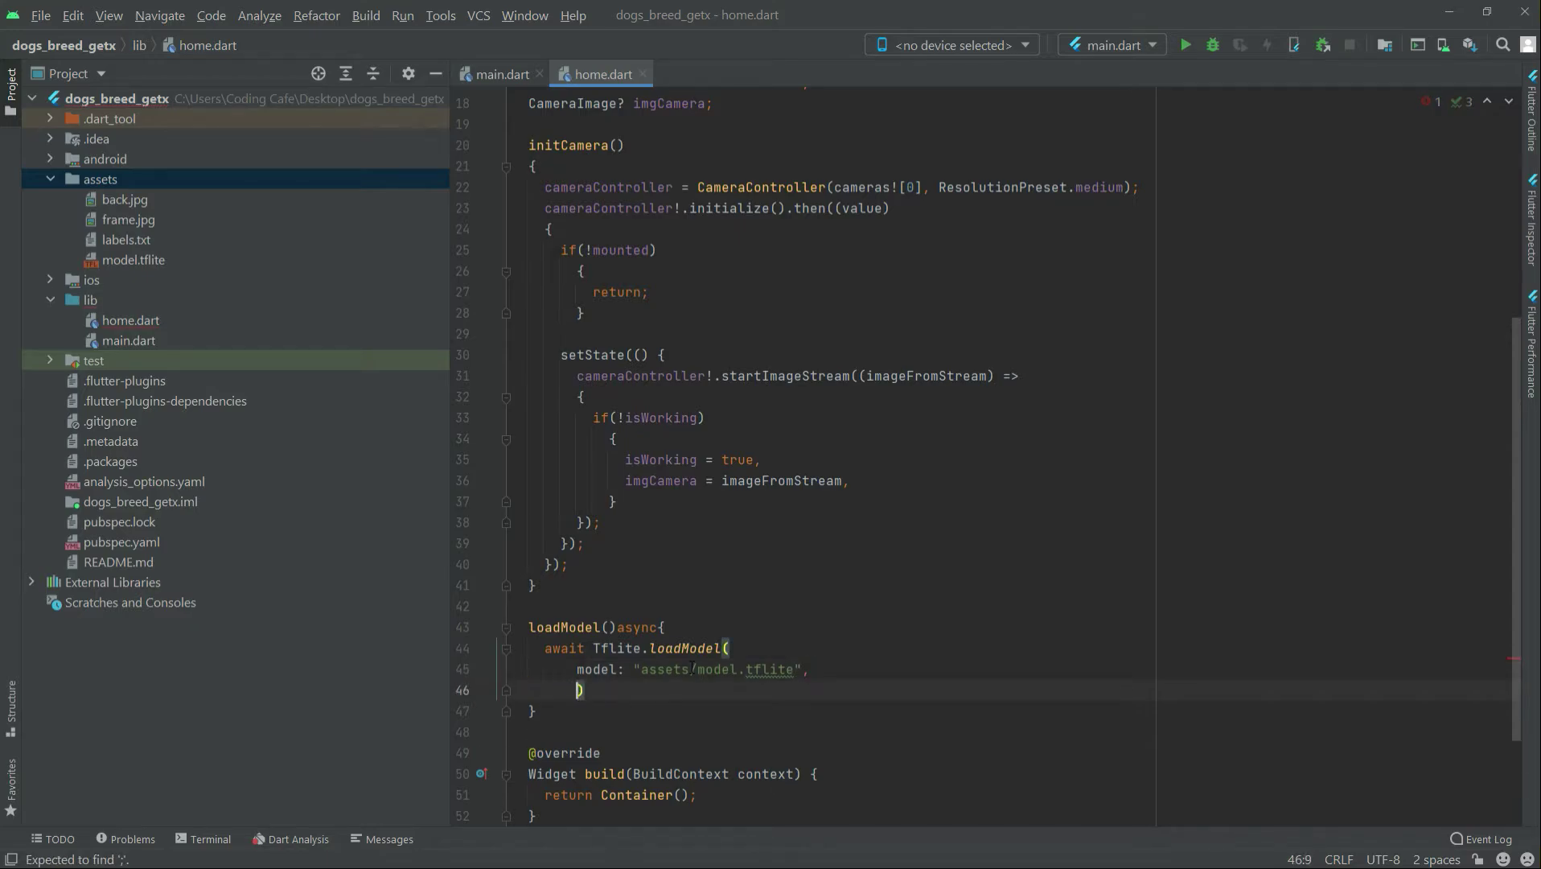
- Add labels: "assets/labels.txt" and close the call with ); on its own line
type("labels:")
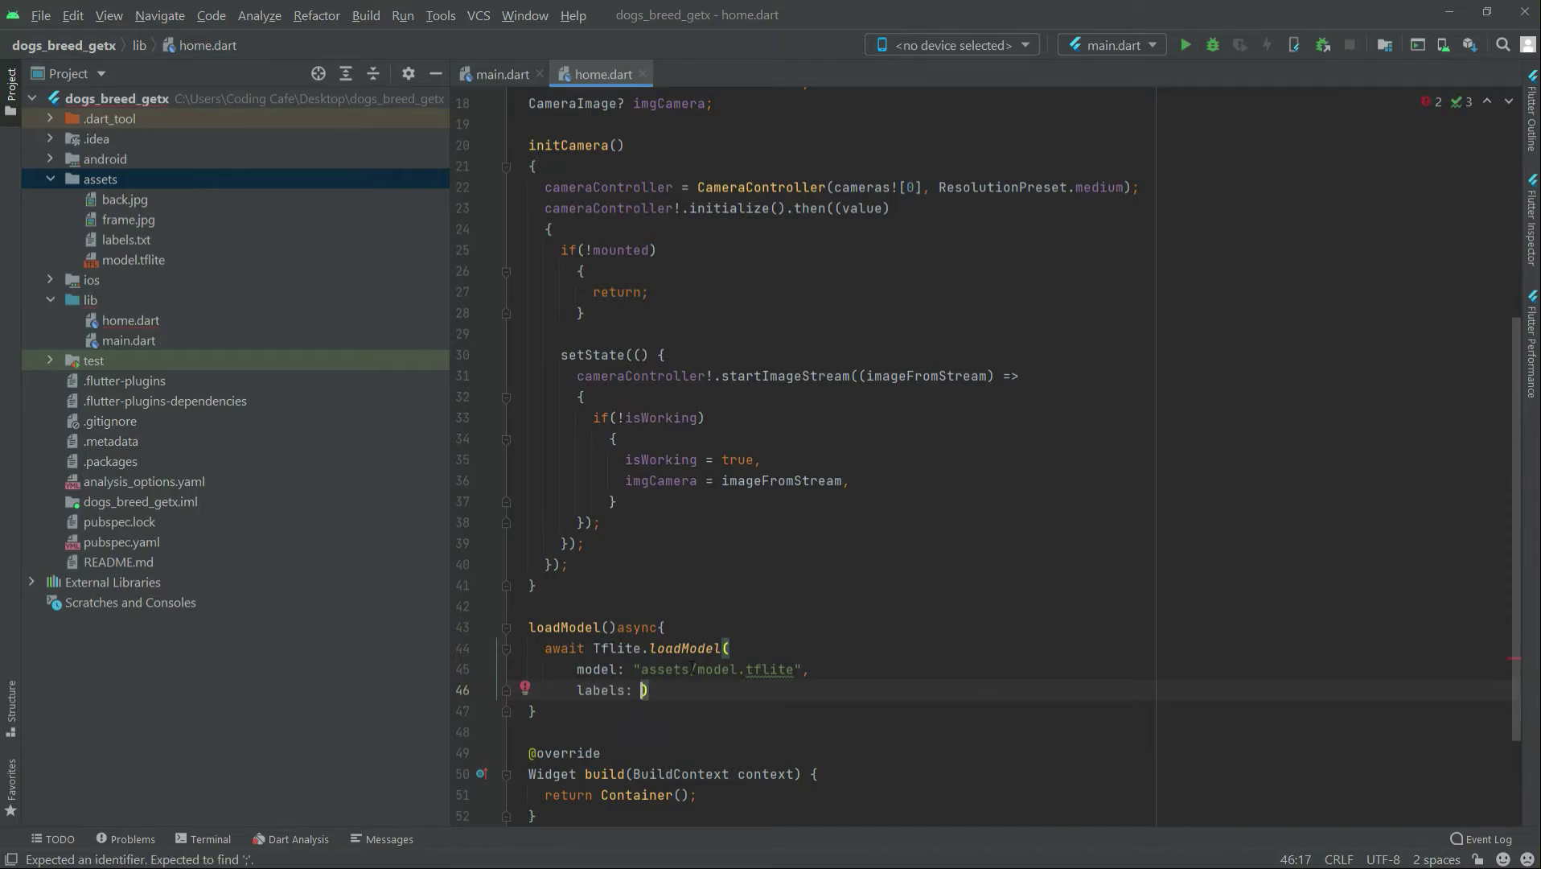
type("\"ass")
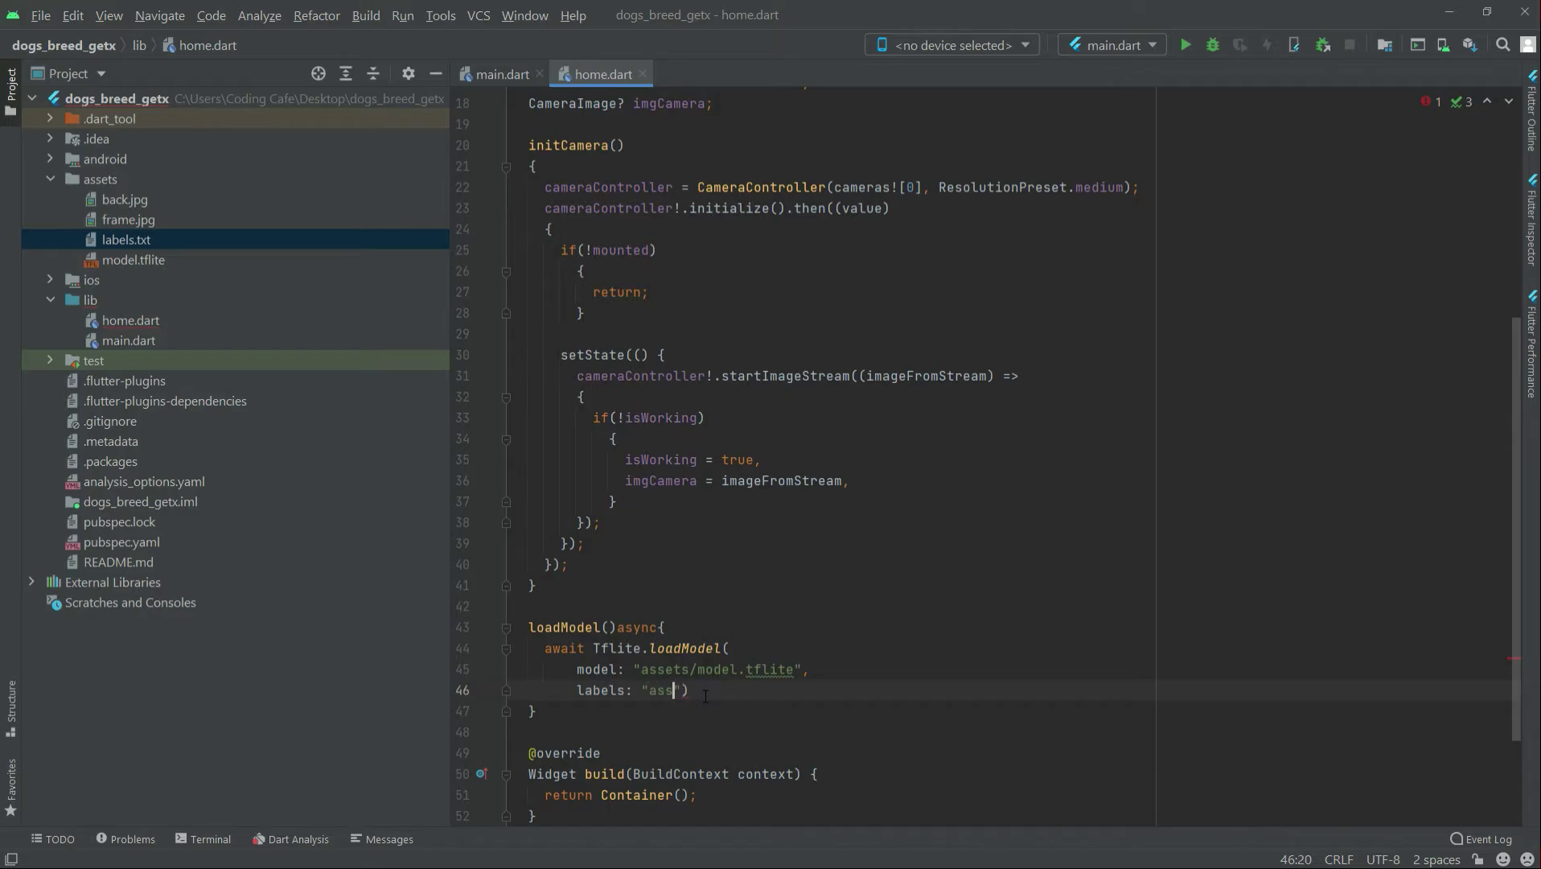
type("ets/")
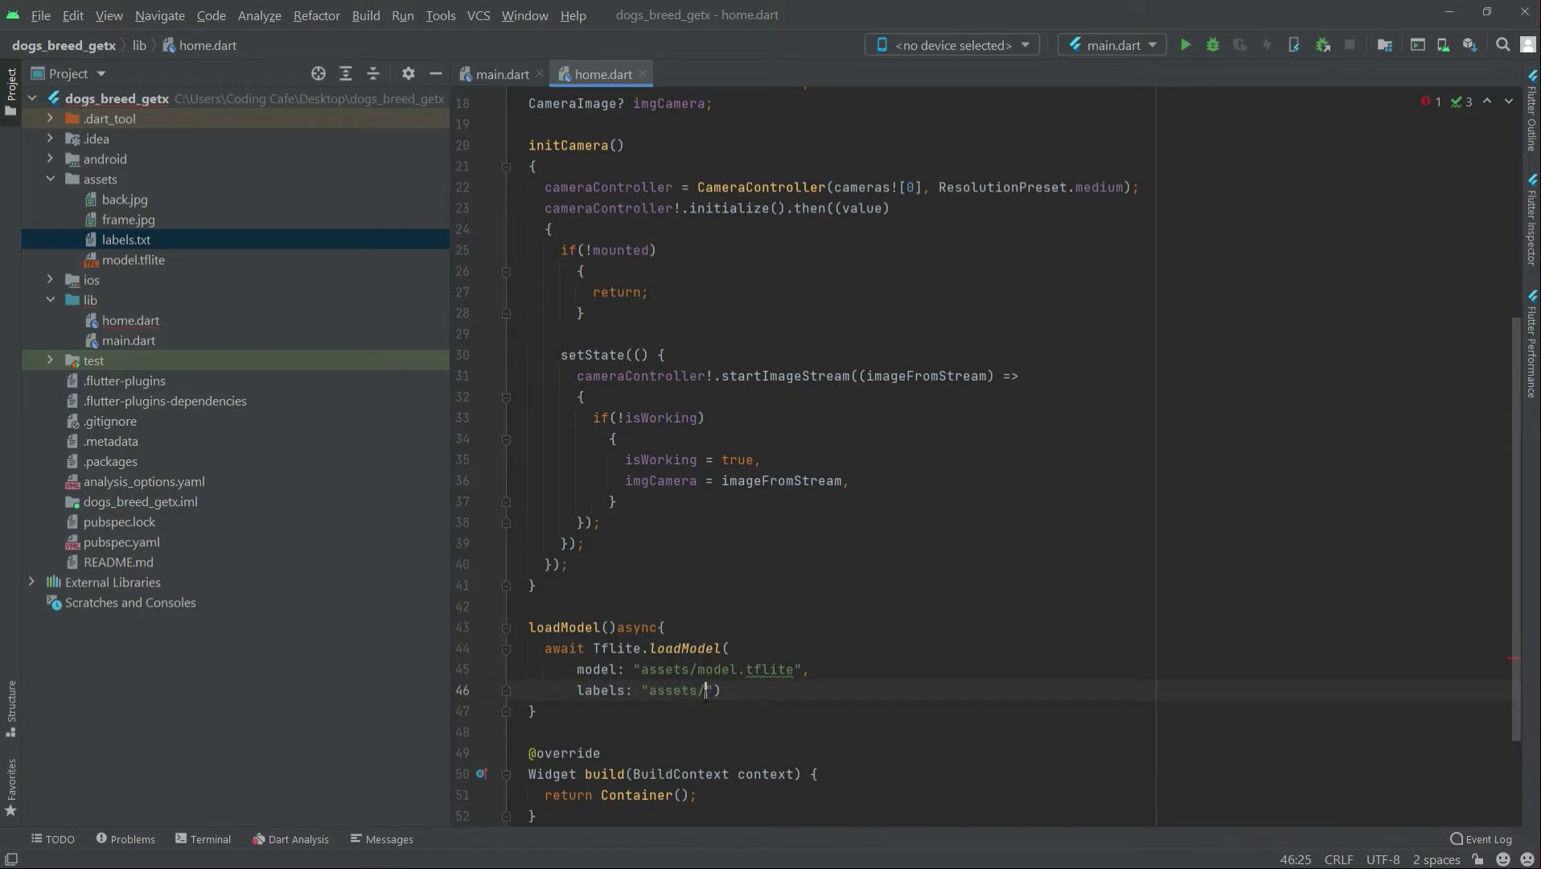
type("labels.")
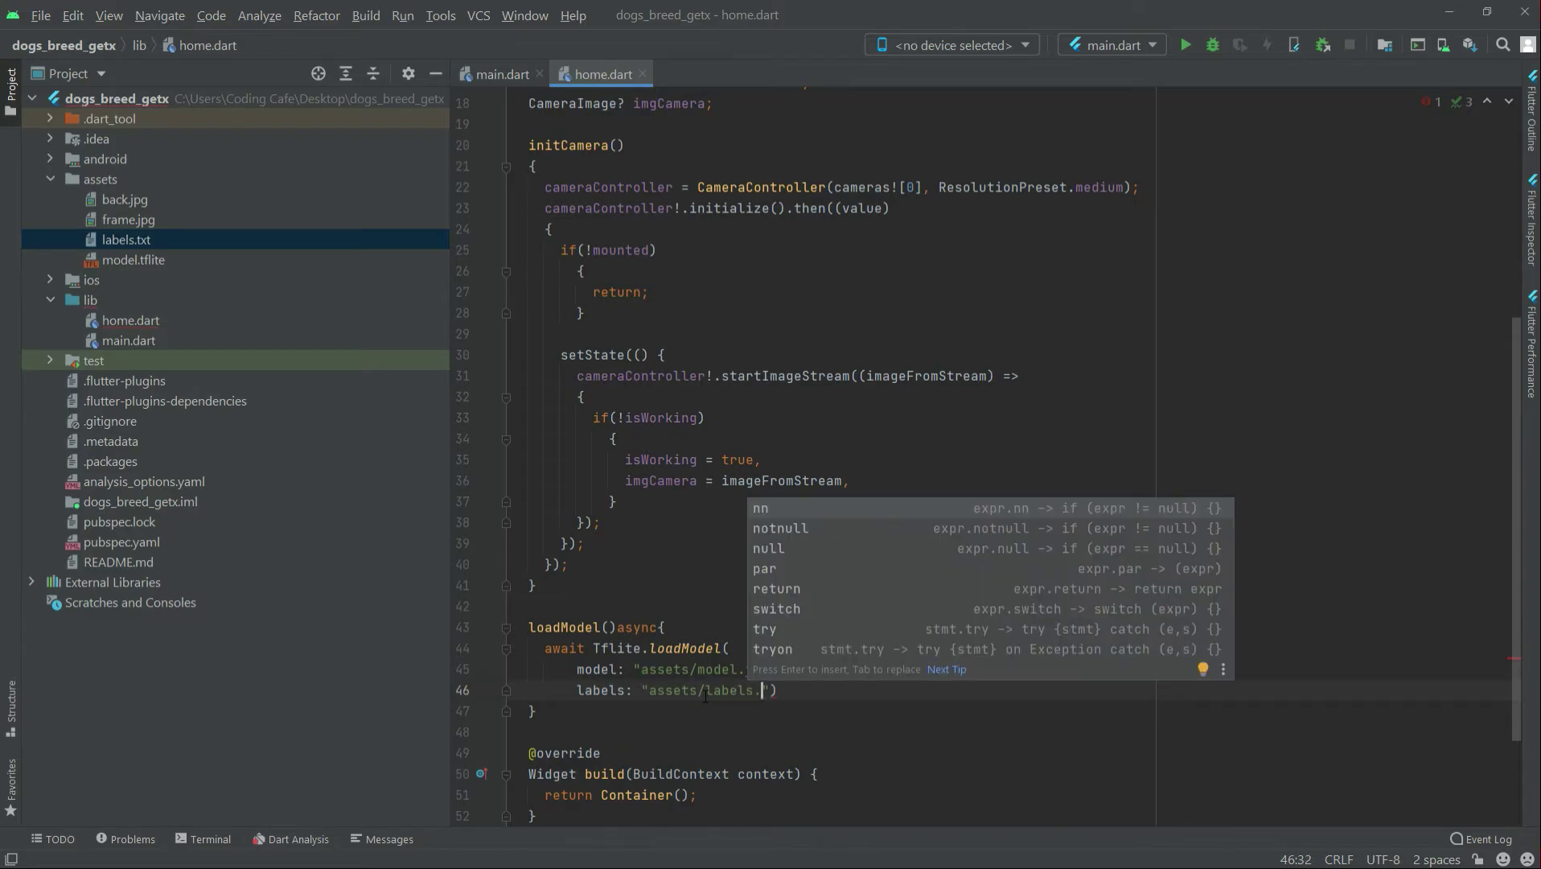
type("txt")
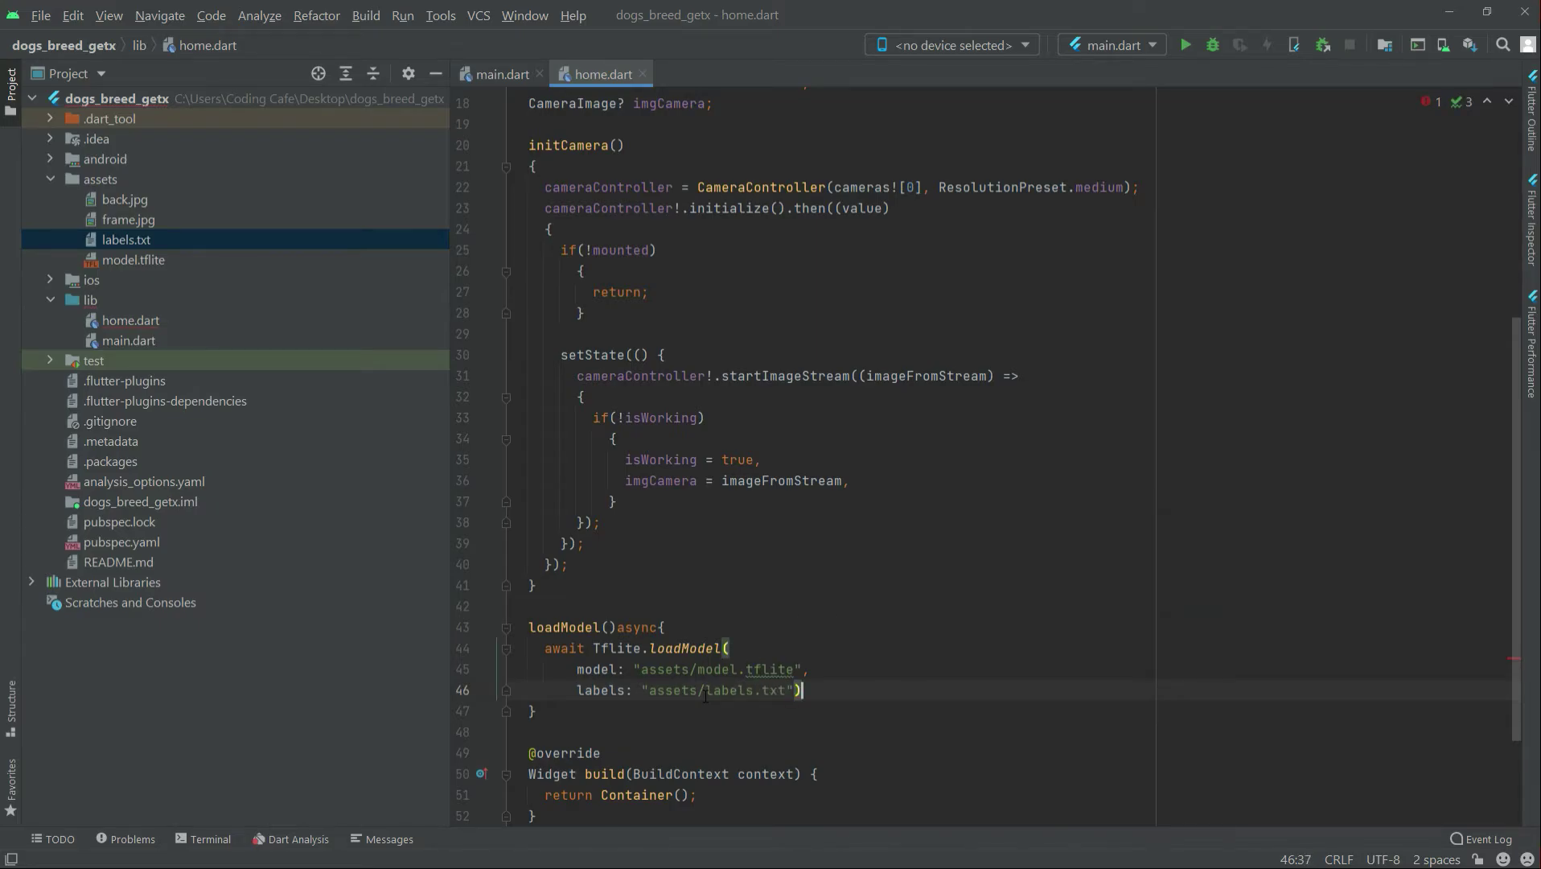
key("enter")
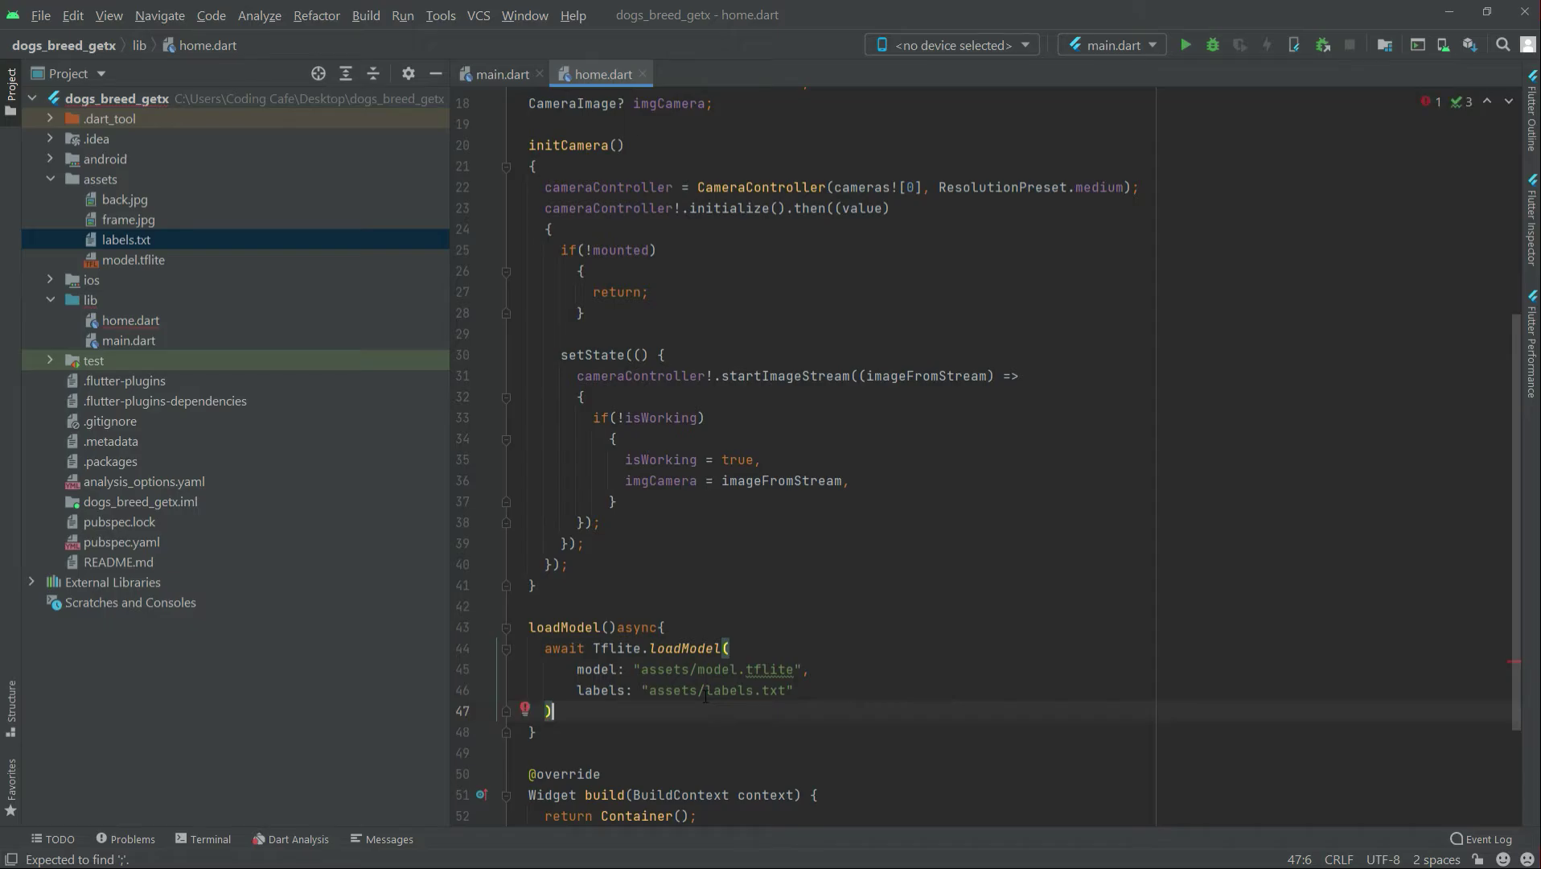
type(";")
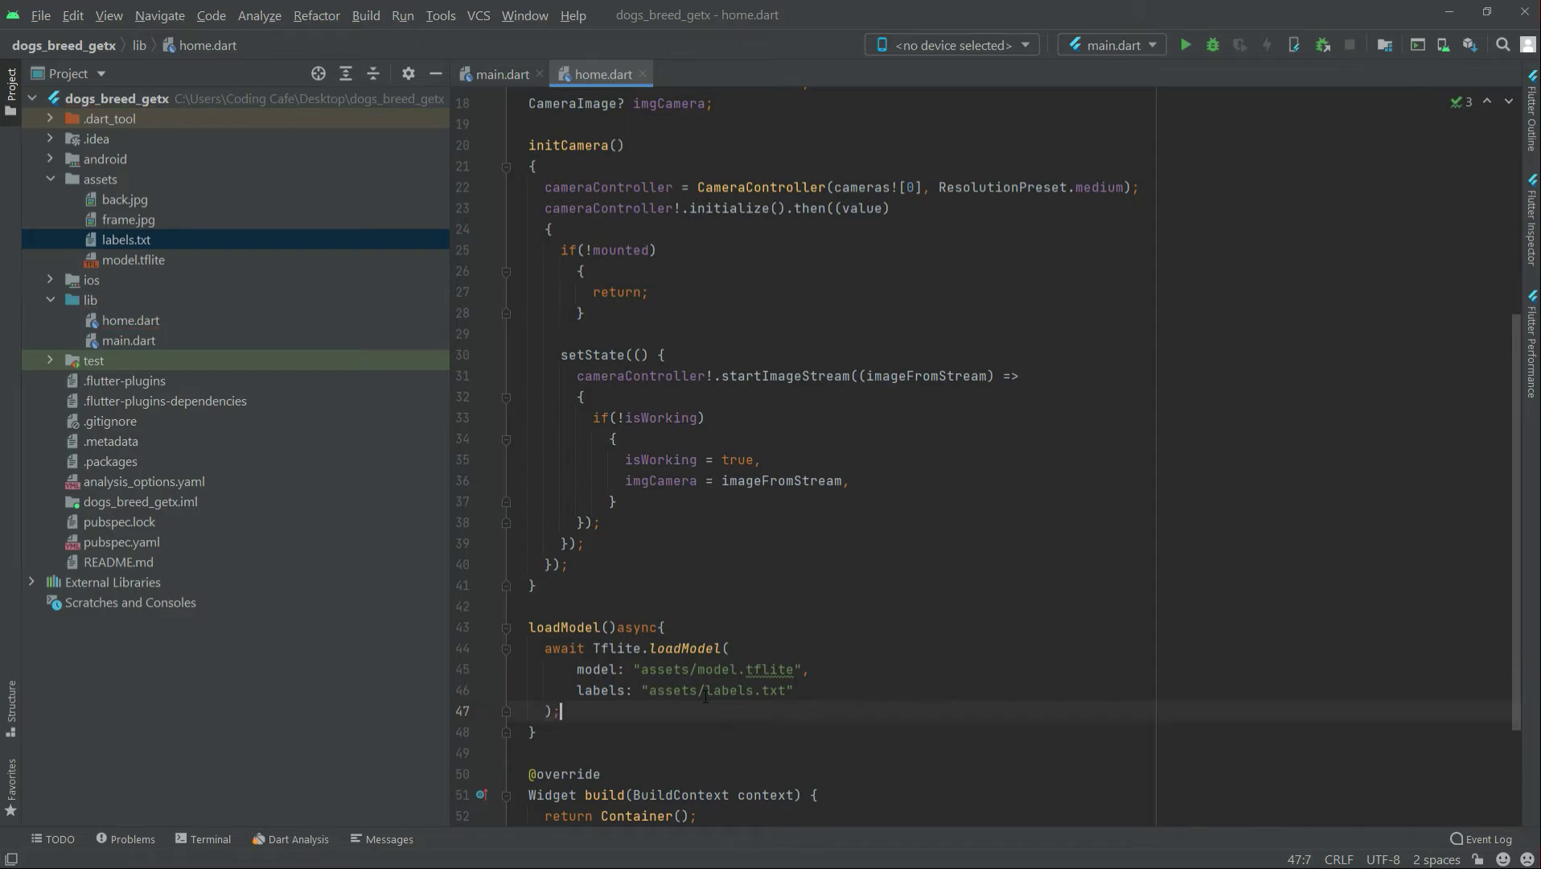
scroll("down", 3)
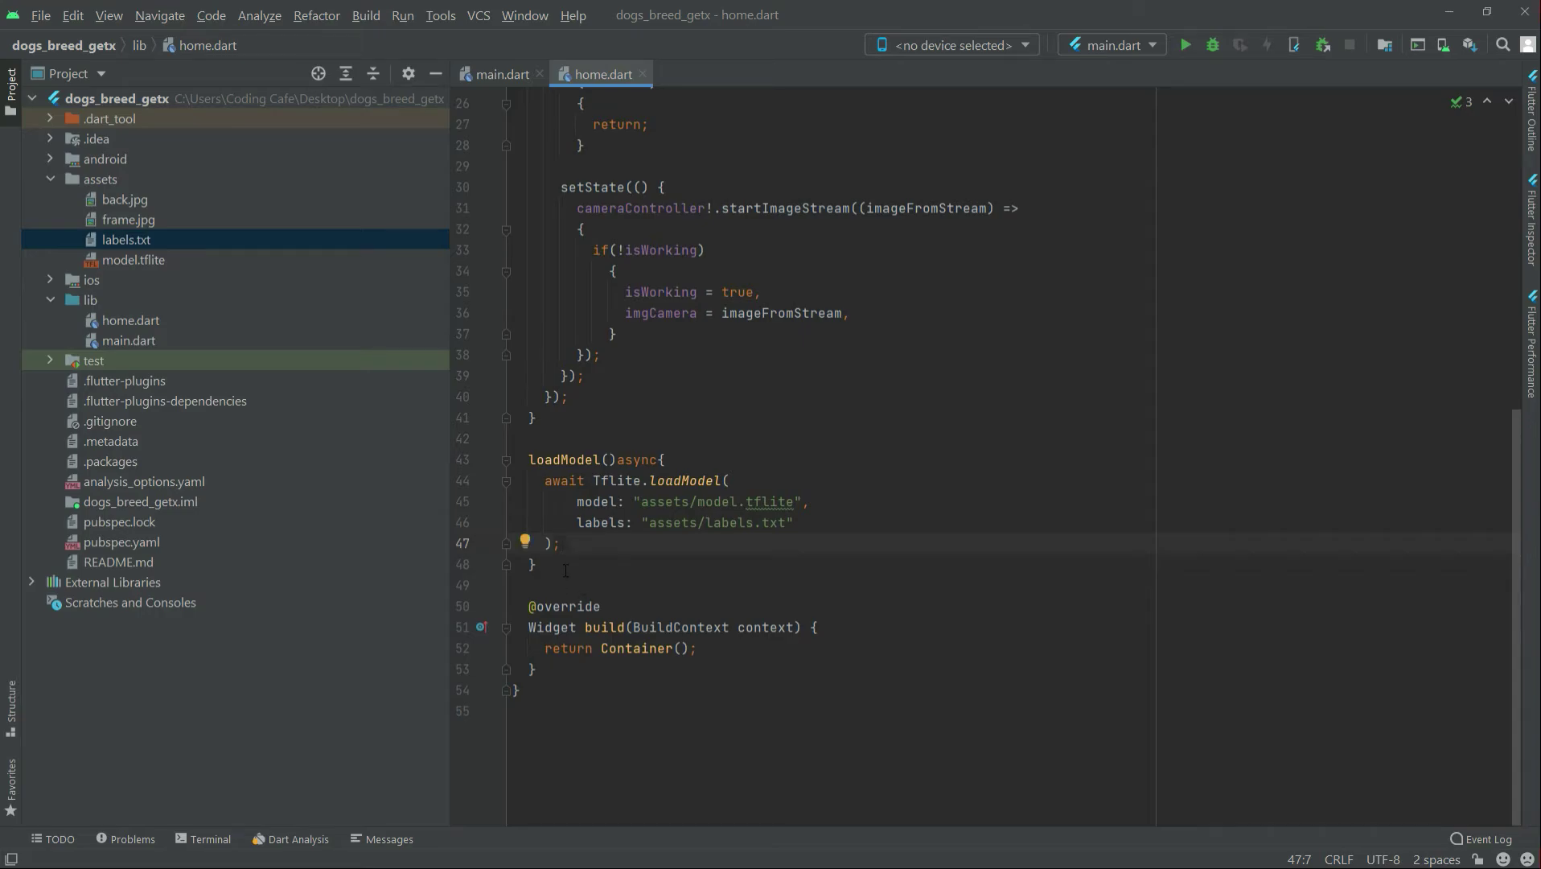
- Add an initState() override below loadModel that calls loadModel(); after super.initState()
key("Enter")
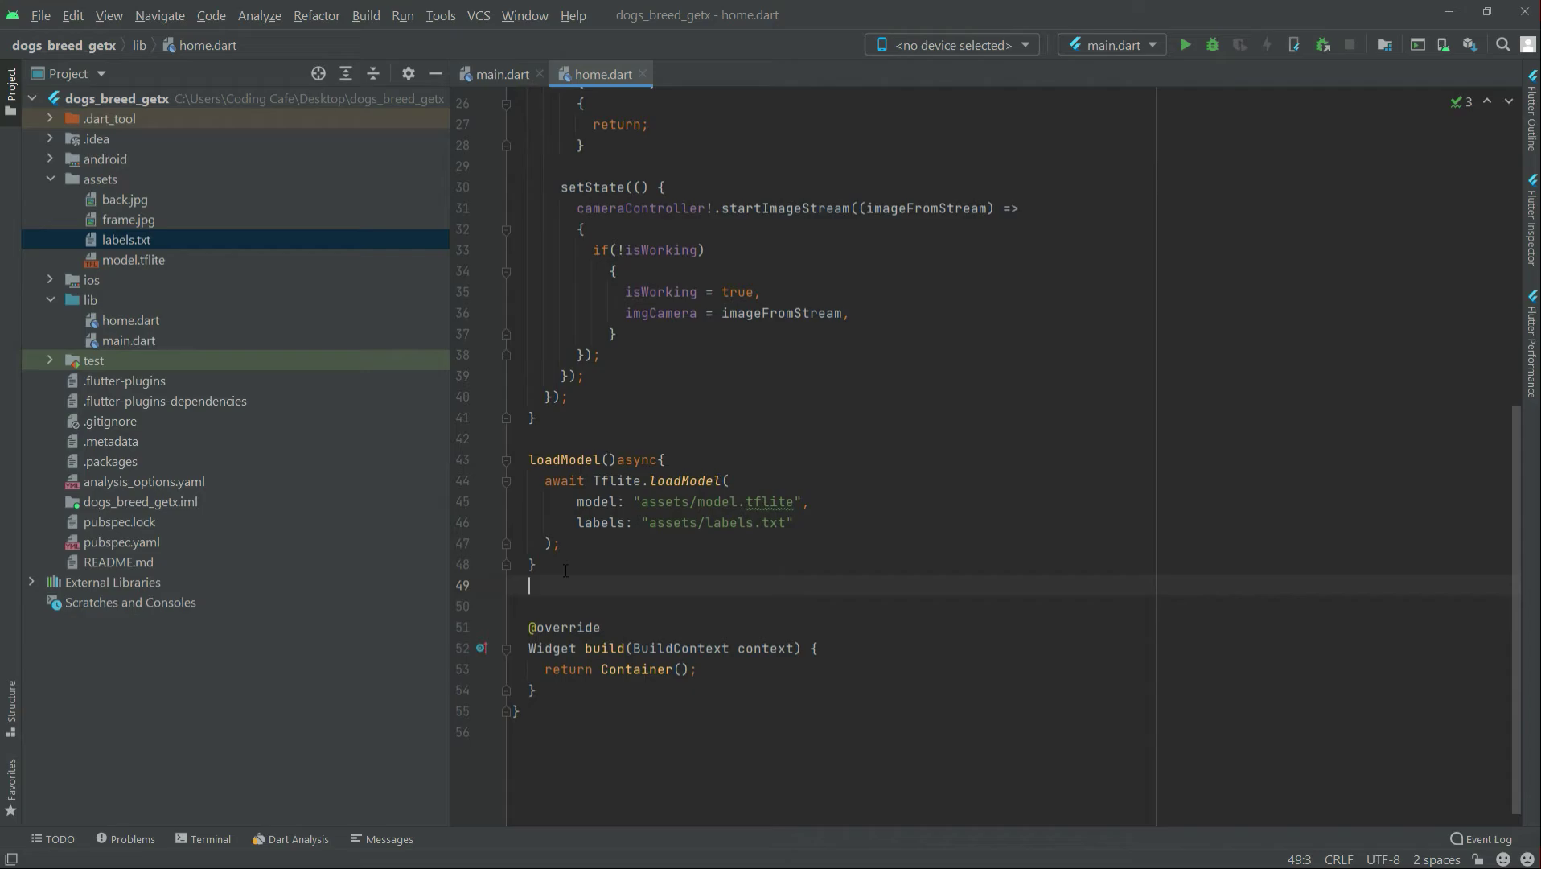
type("initState() {")
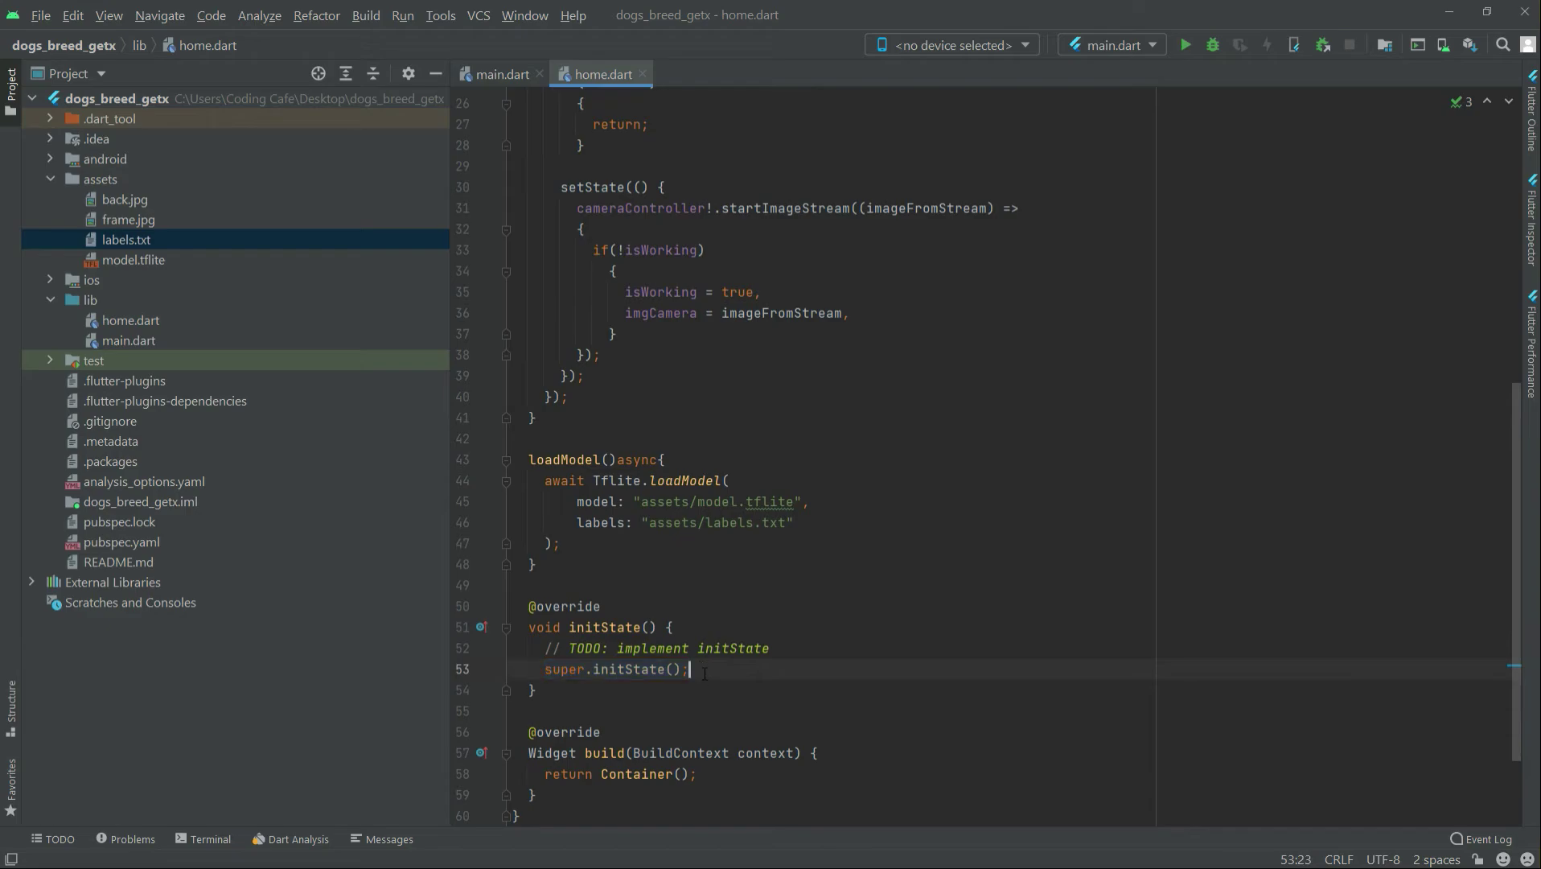
double_click(565, 459)
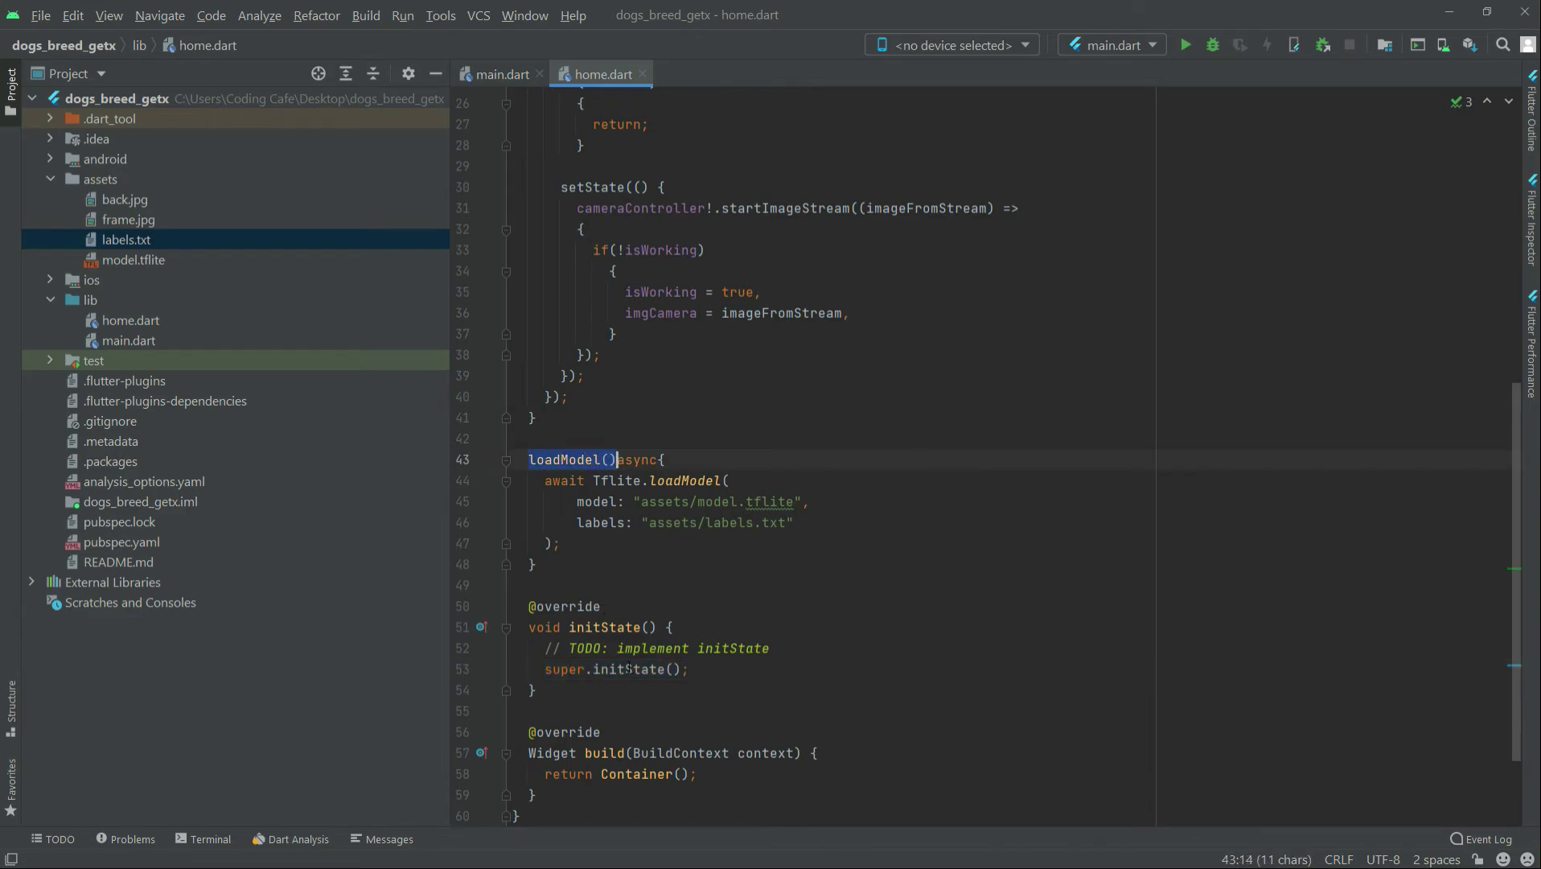
left_click(691, 669)
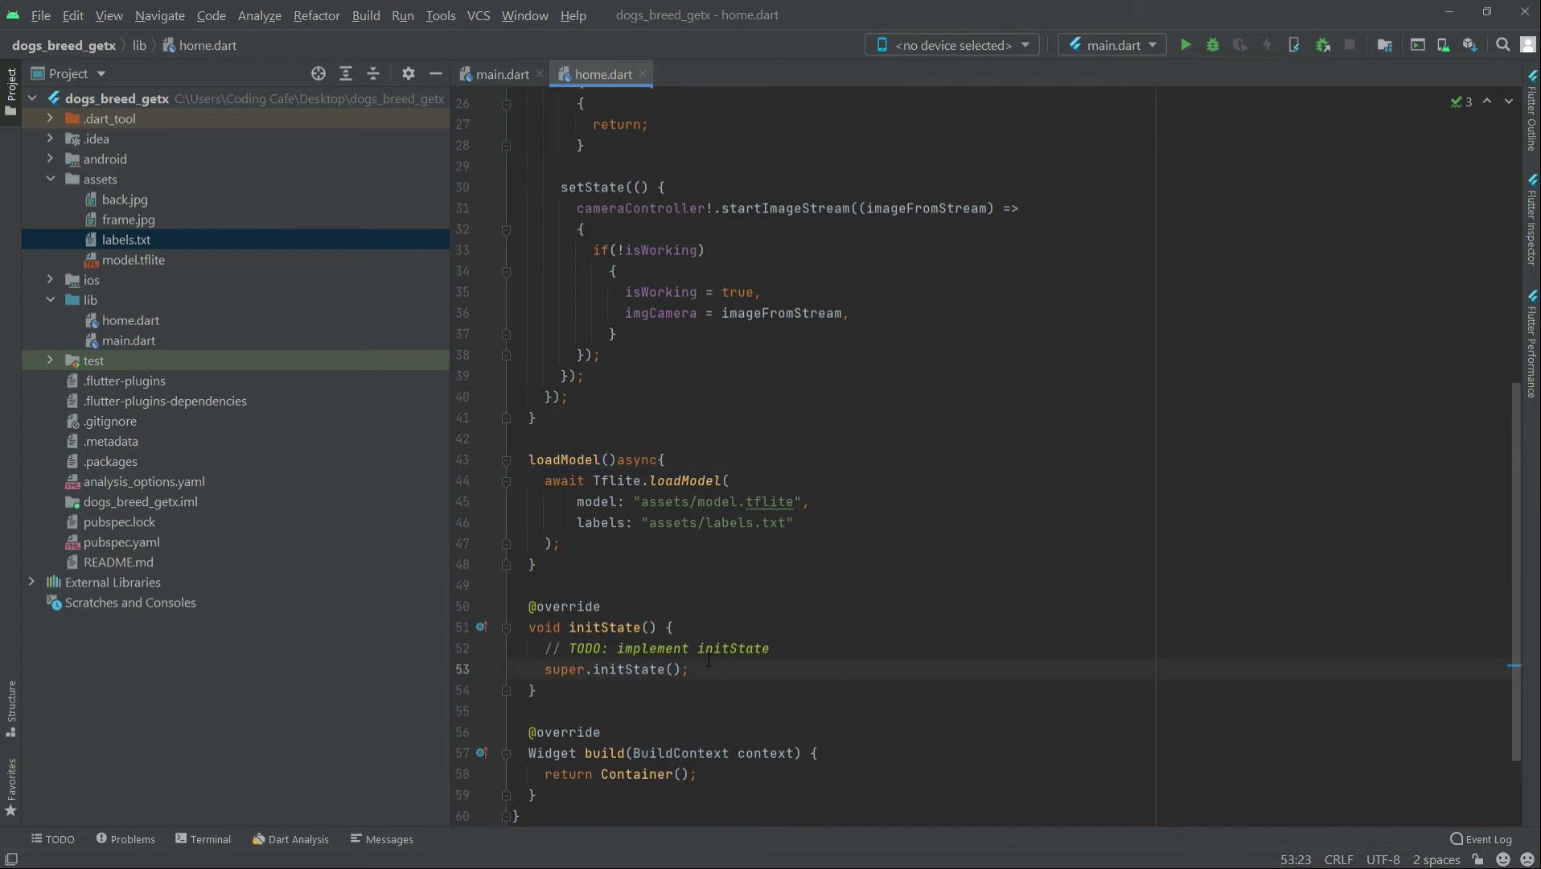
type("loadModel()")
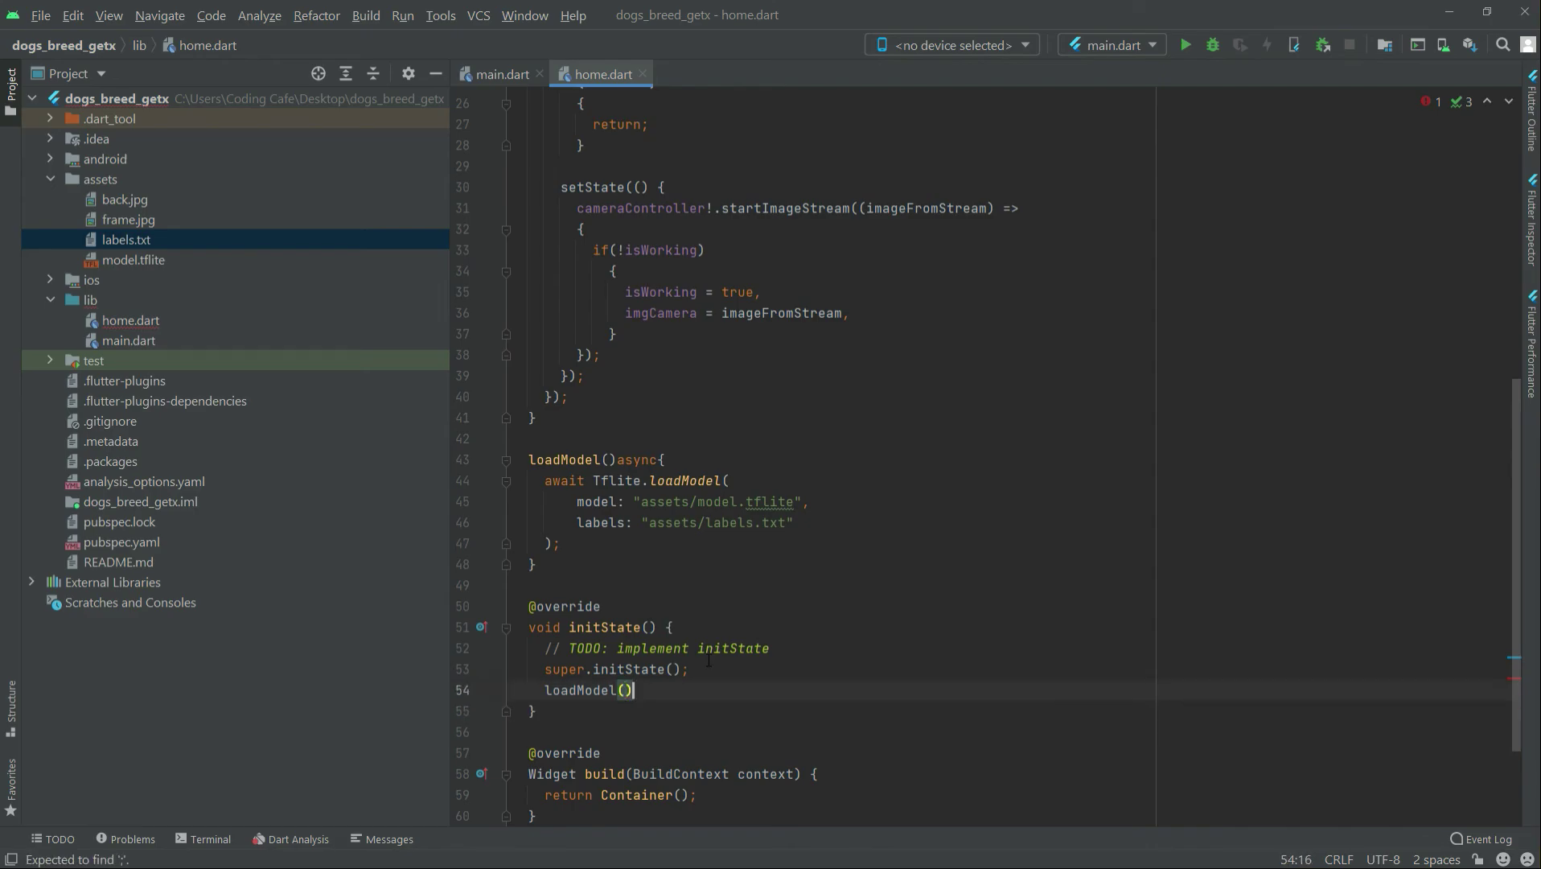
type(";")
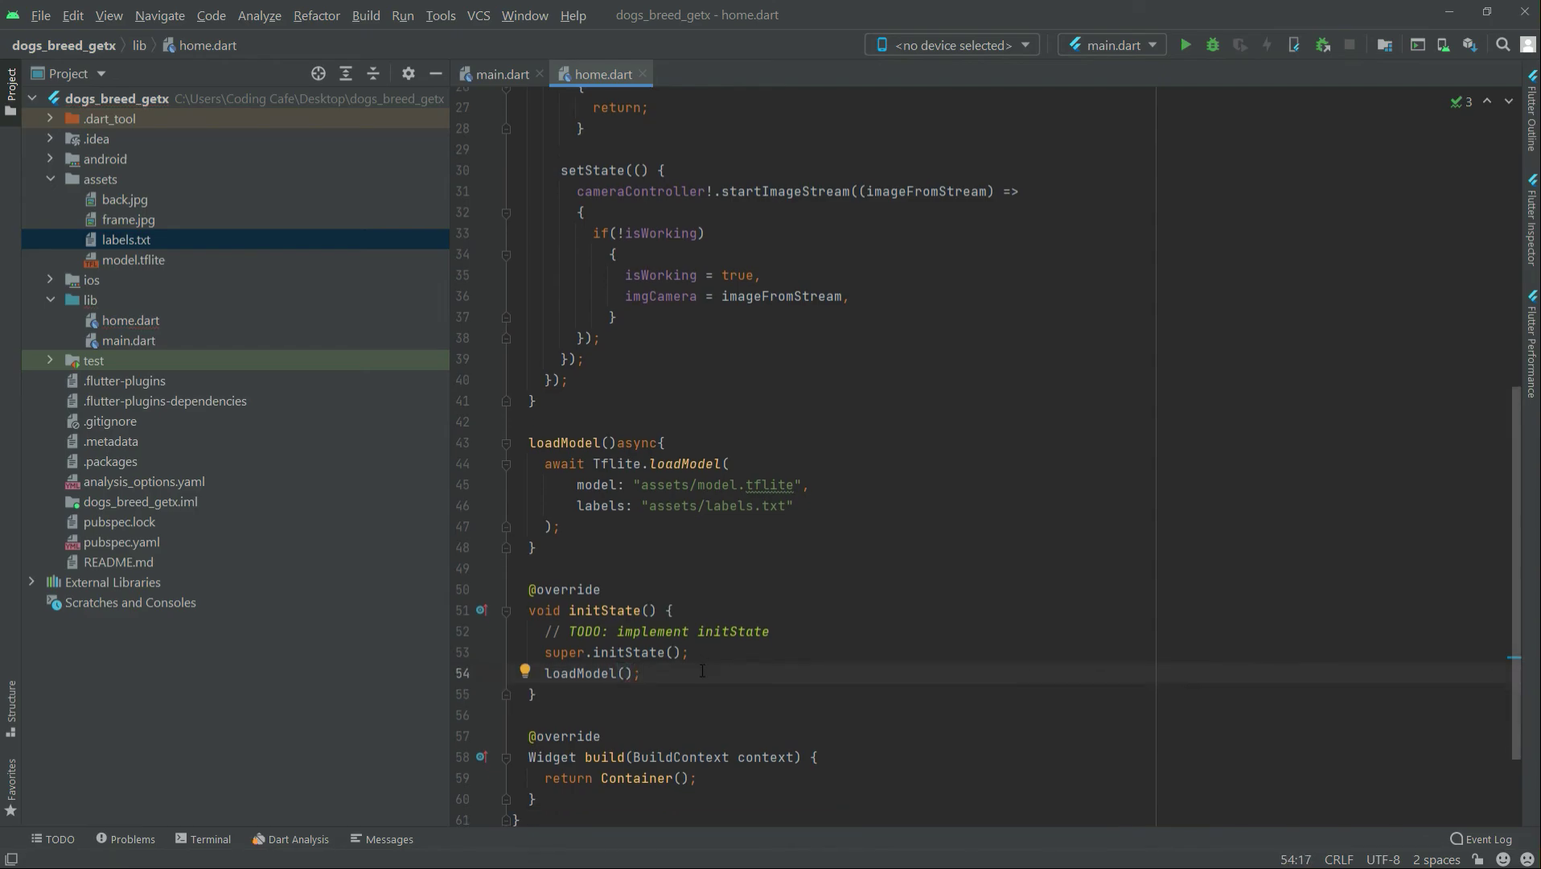
scroll("down", 3)
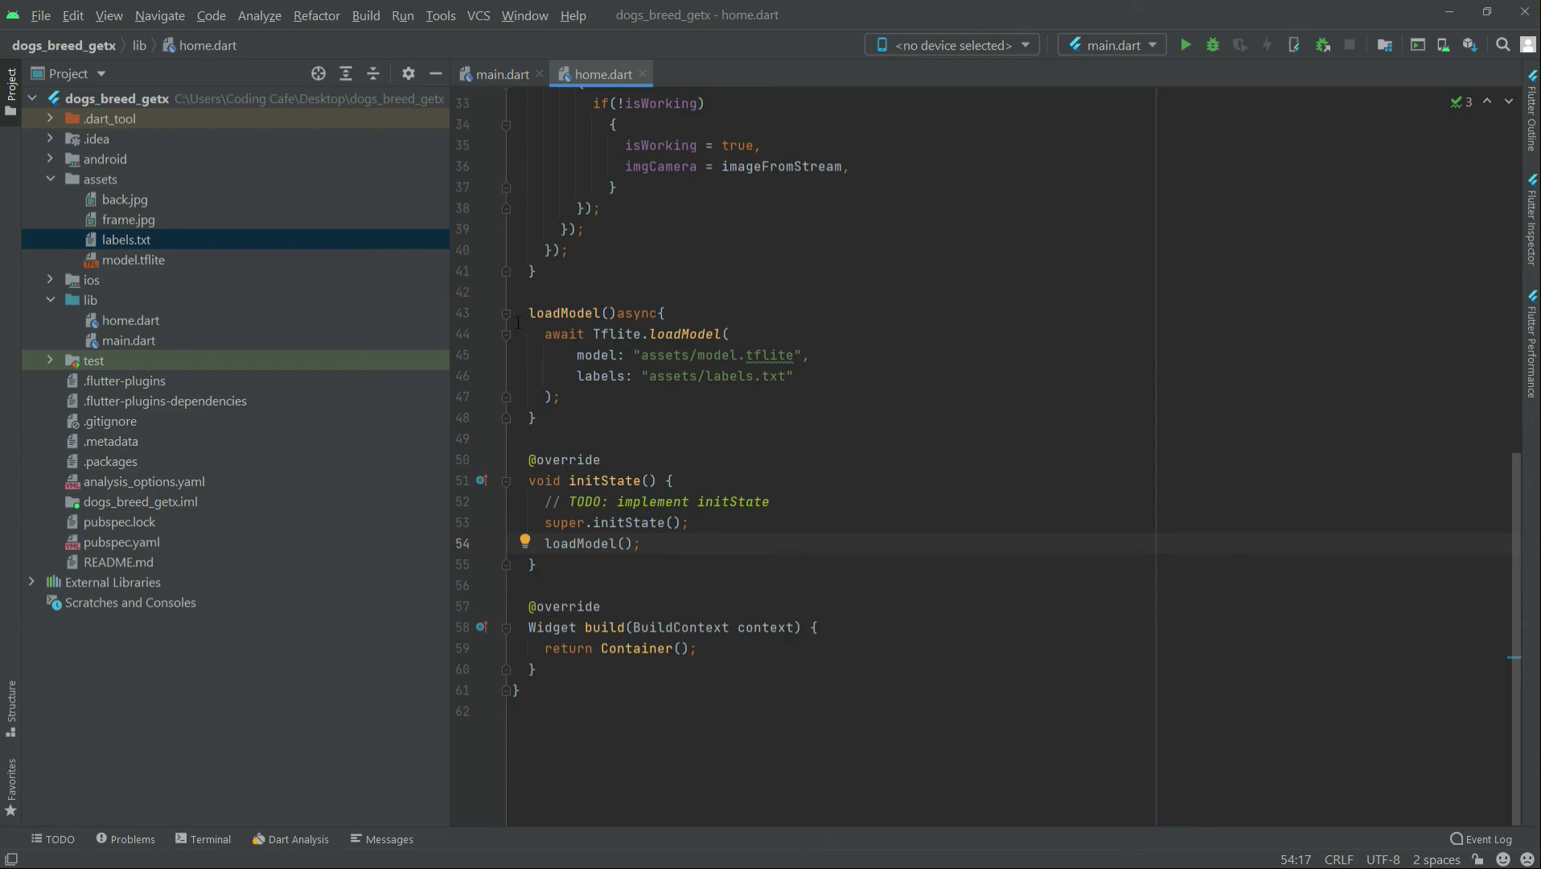
left_click_drag(529, 313, 536, 564)
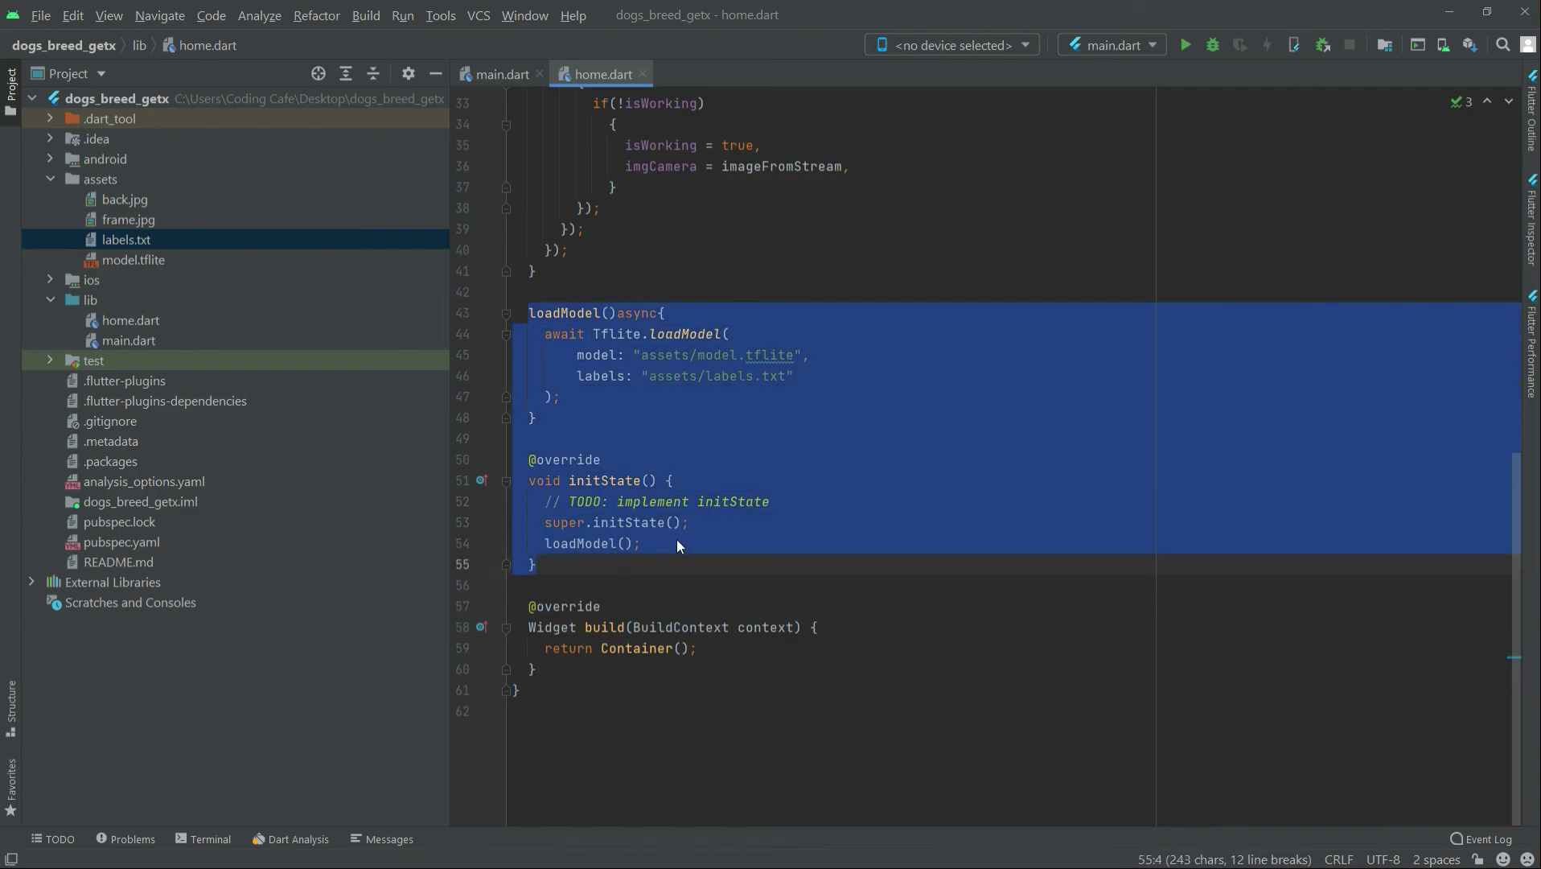
left_click(641, 544)
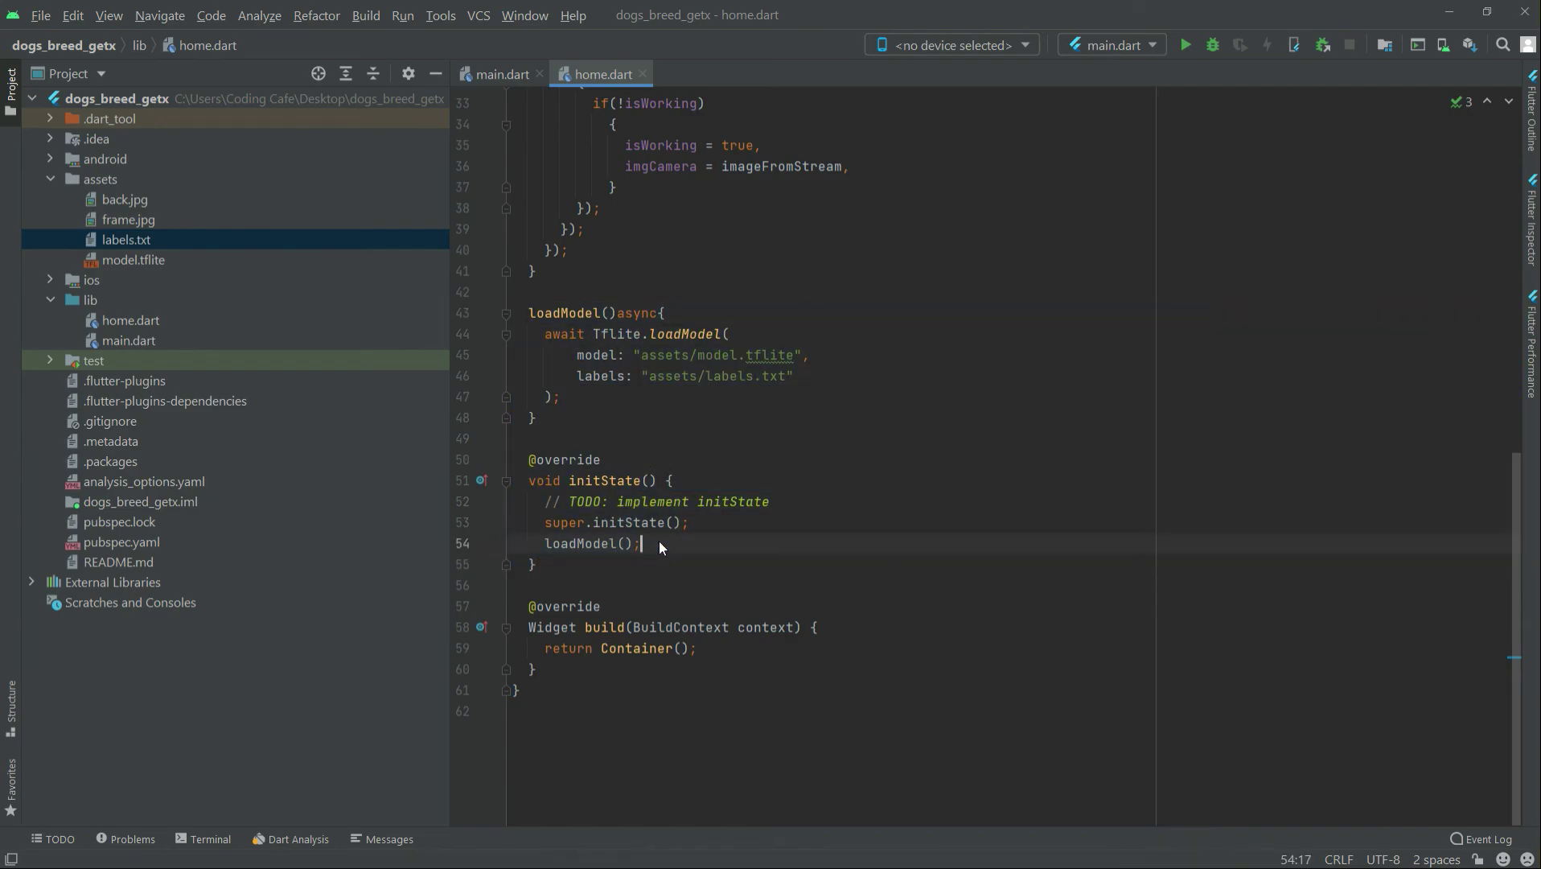